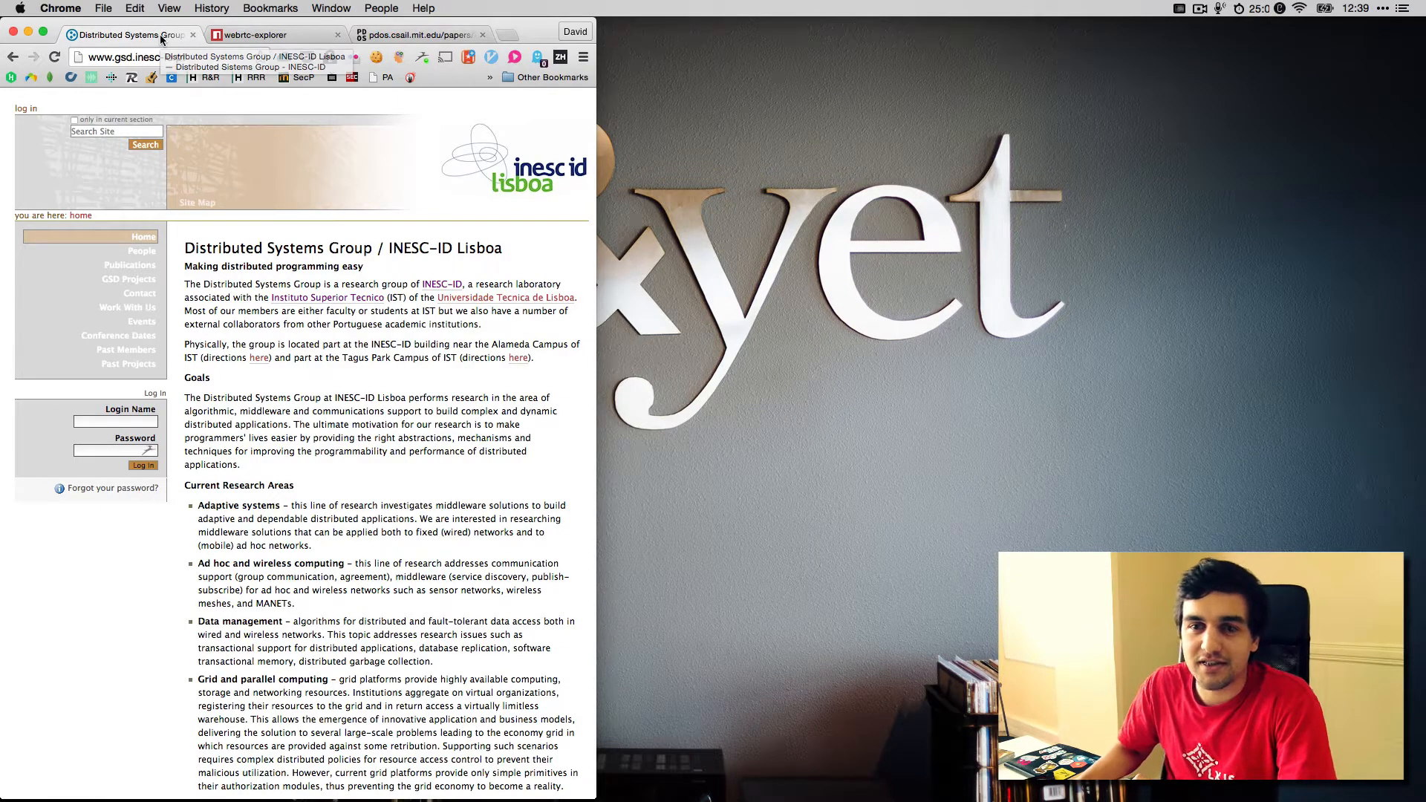
# Step: List the signalling server's git remotes with git remote -v
pyautogui.click(254, 34)
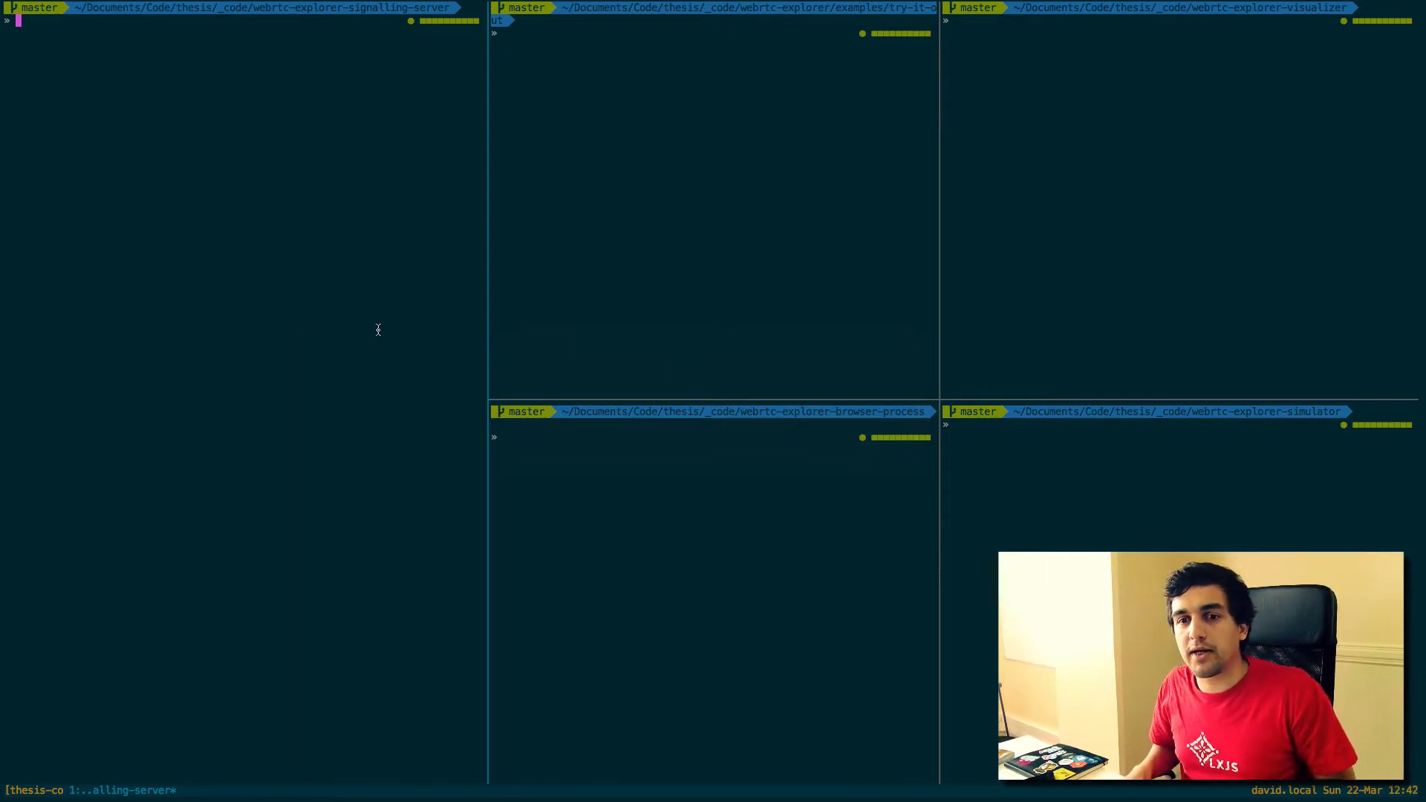
pyautogui.write('git r')
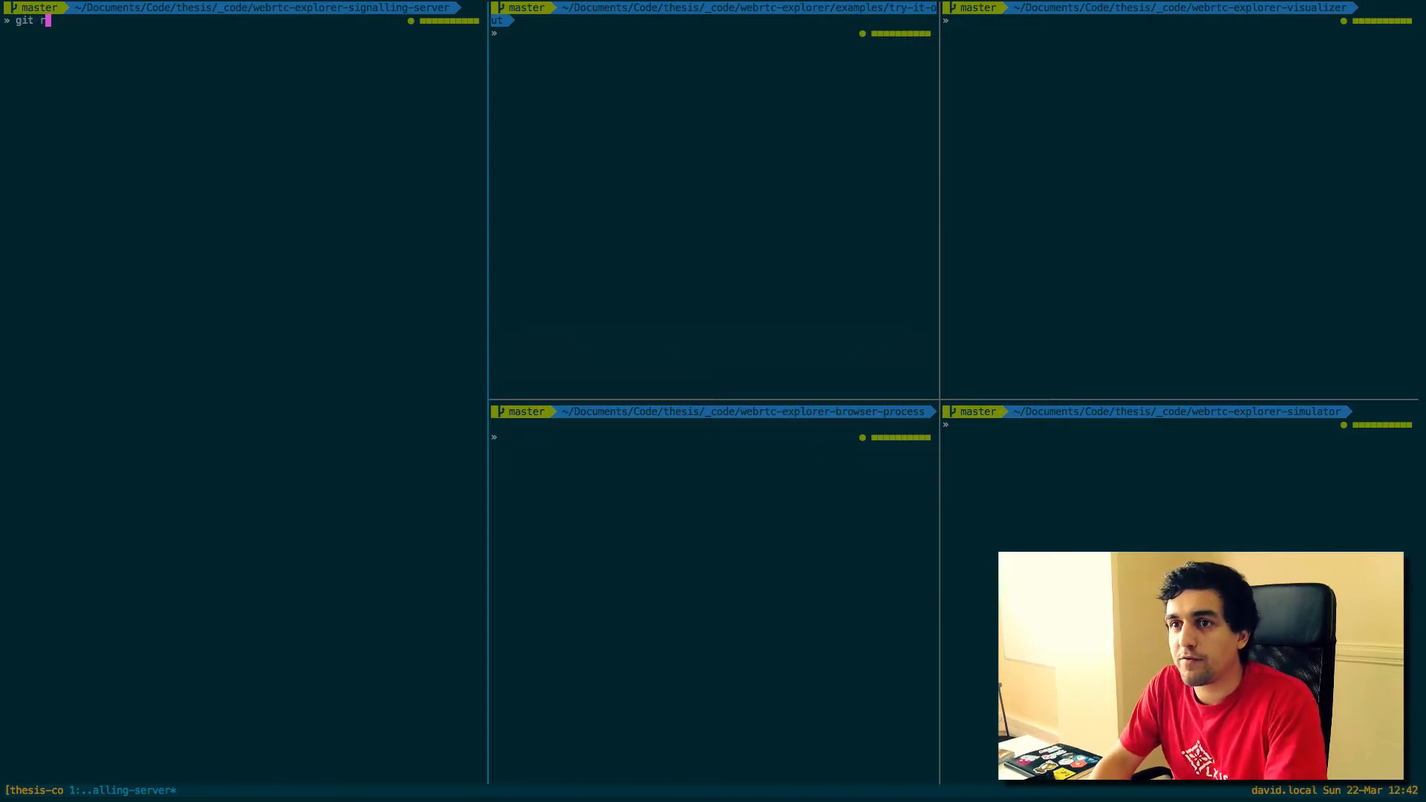
pyautogui.write('emote -v')
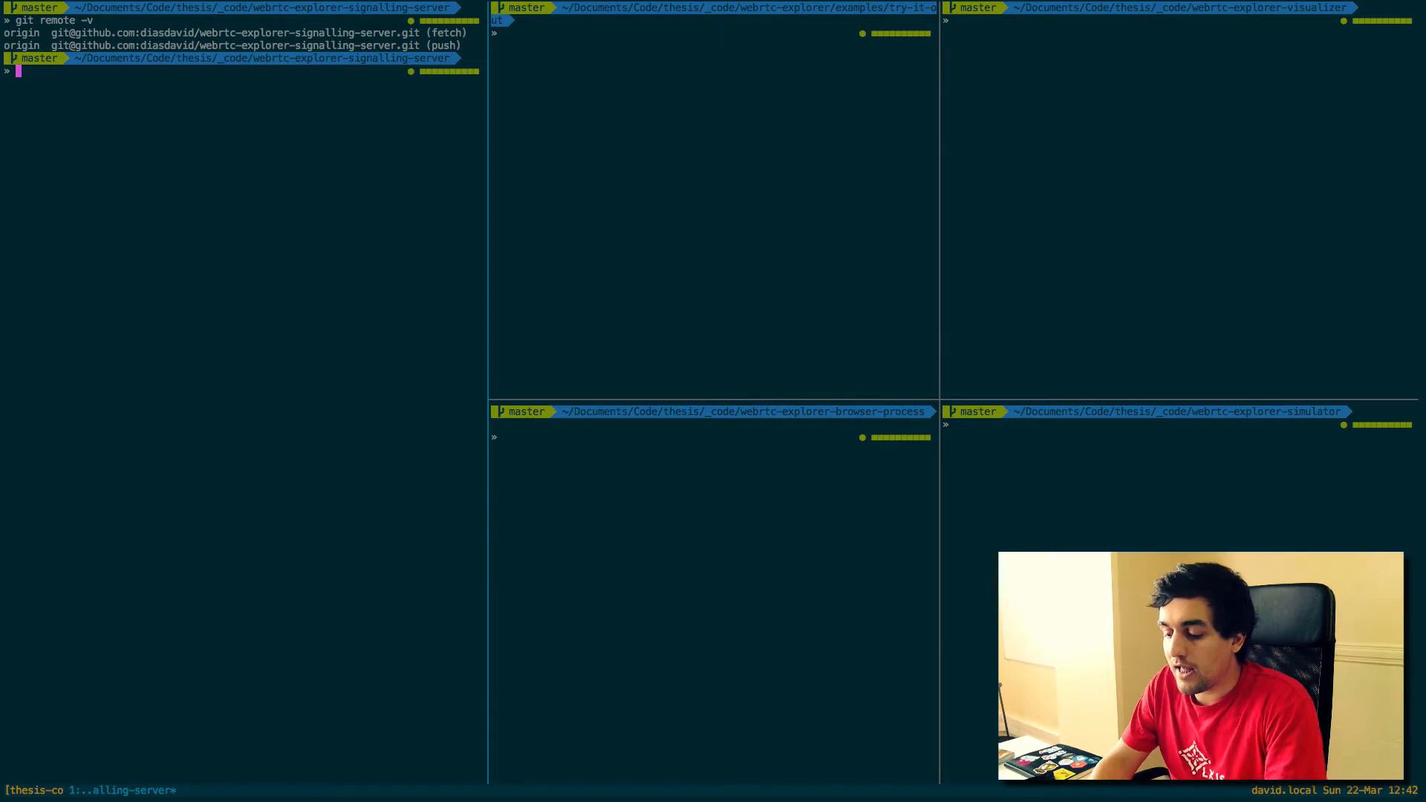
# Step: Start the signalling server with npm start so it listens on david.local:9000
pyautogui.write('npm start')
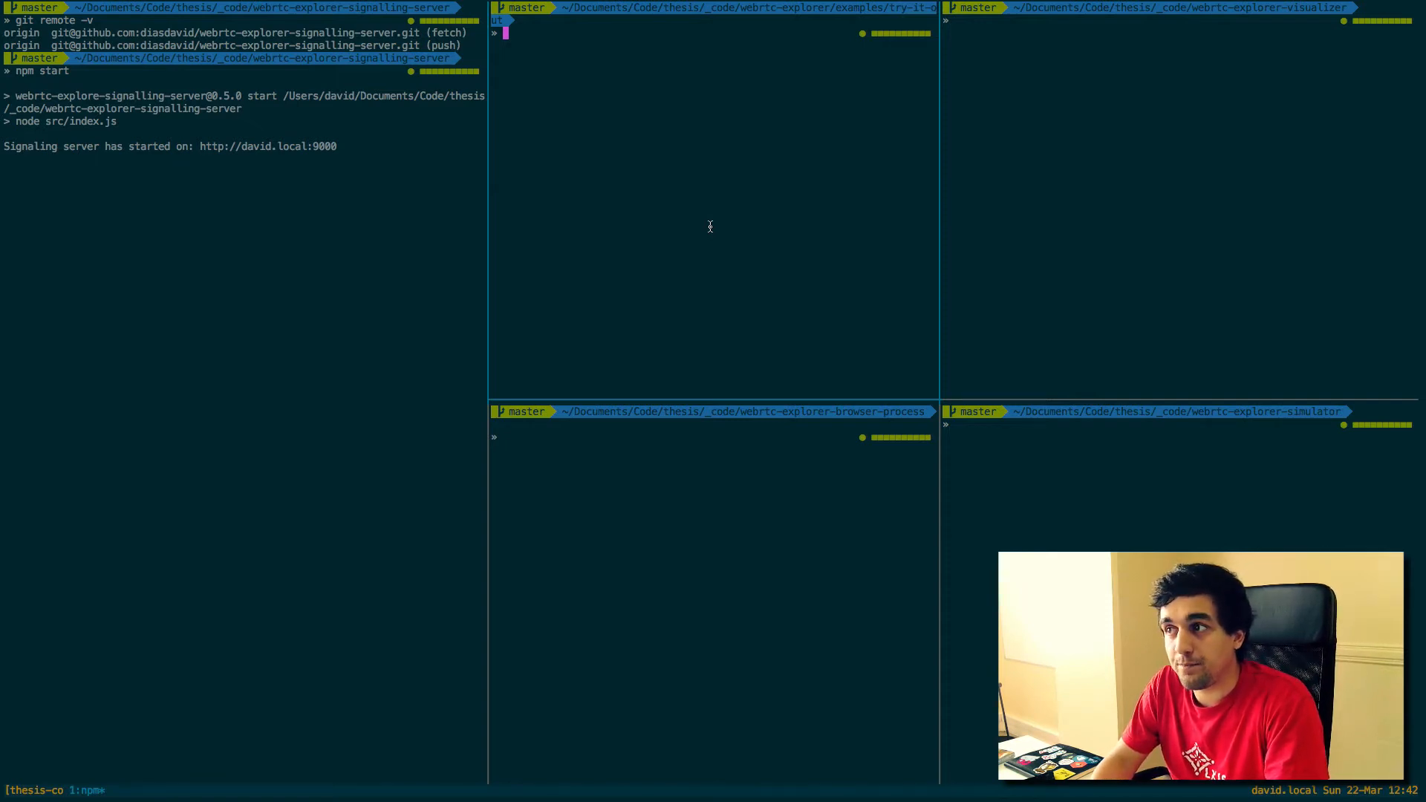
pyautogui.write('cat')
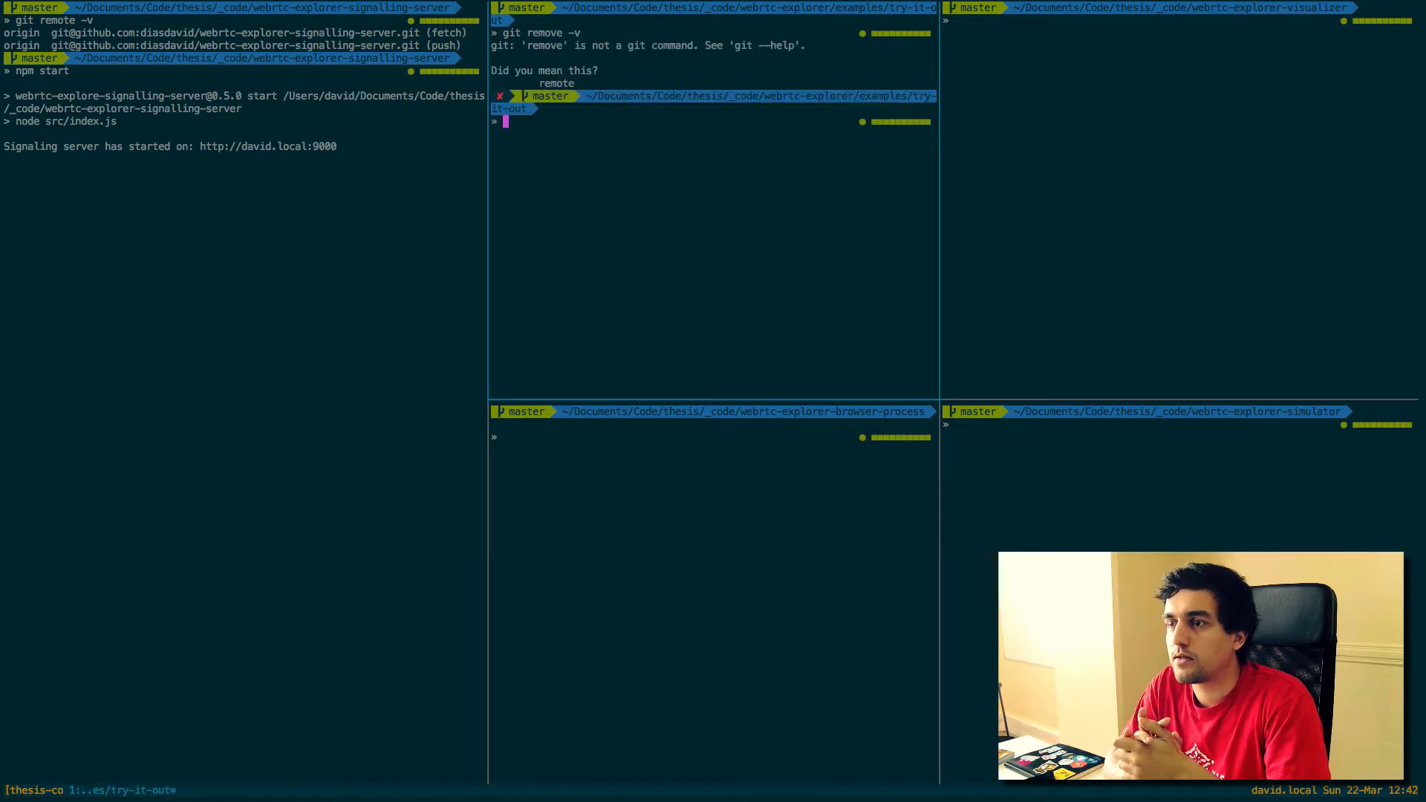
# Step: Confirm the try-it-out remotes and run node server.js to serve on localhost:8200
pyautogui.write('git')
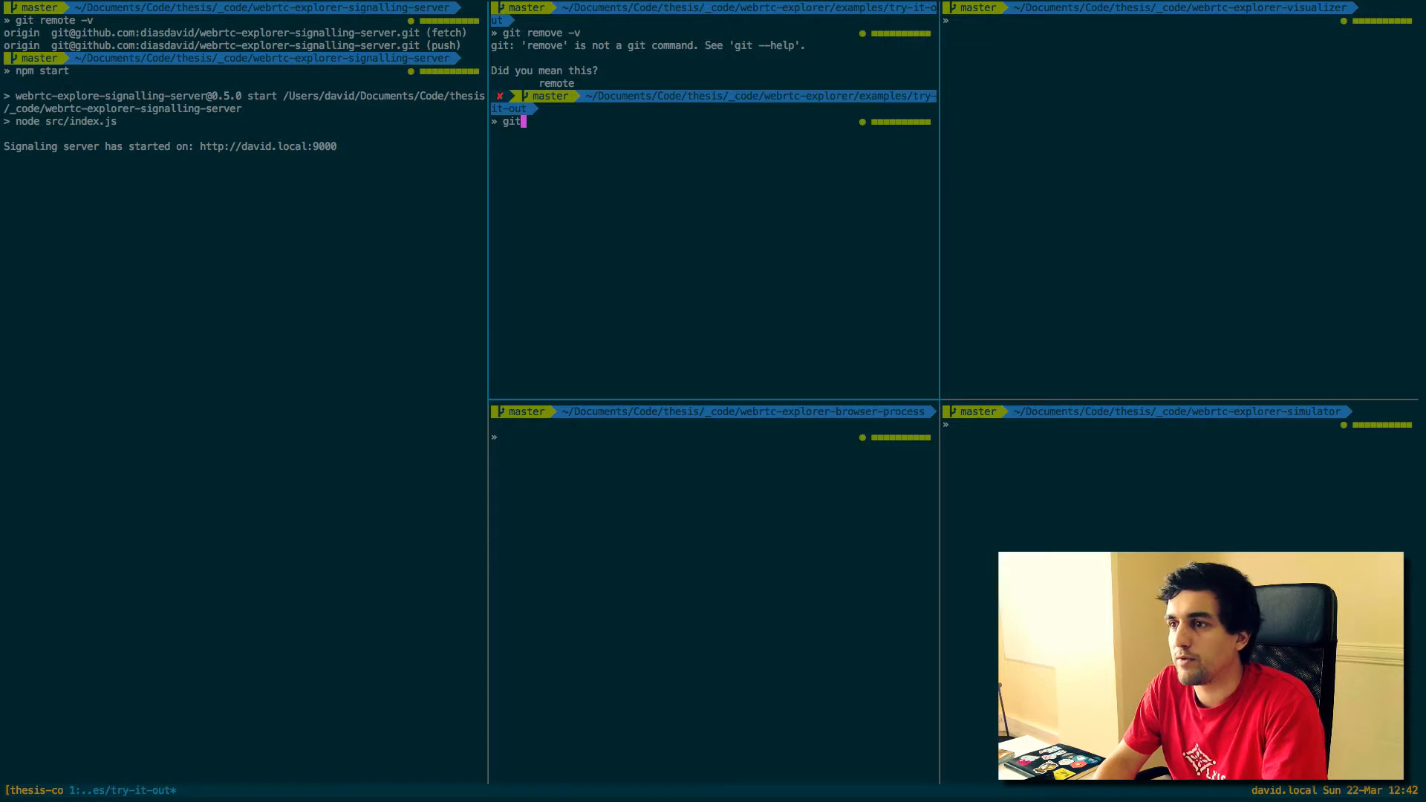
pyautogui.write('remote -v')
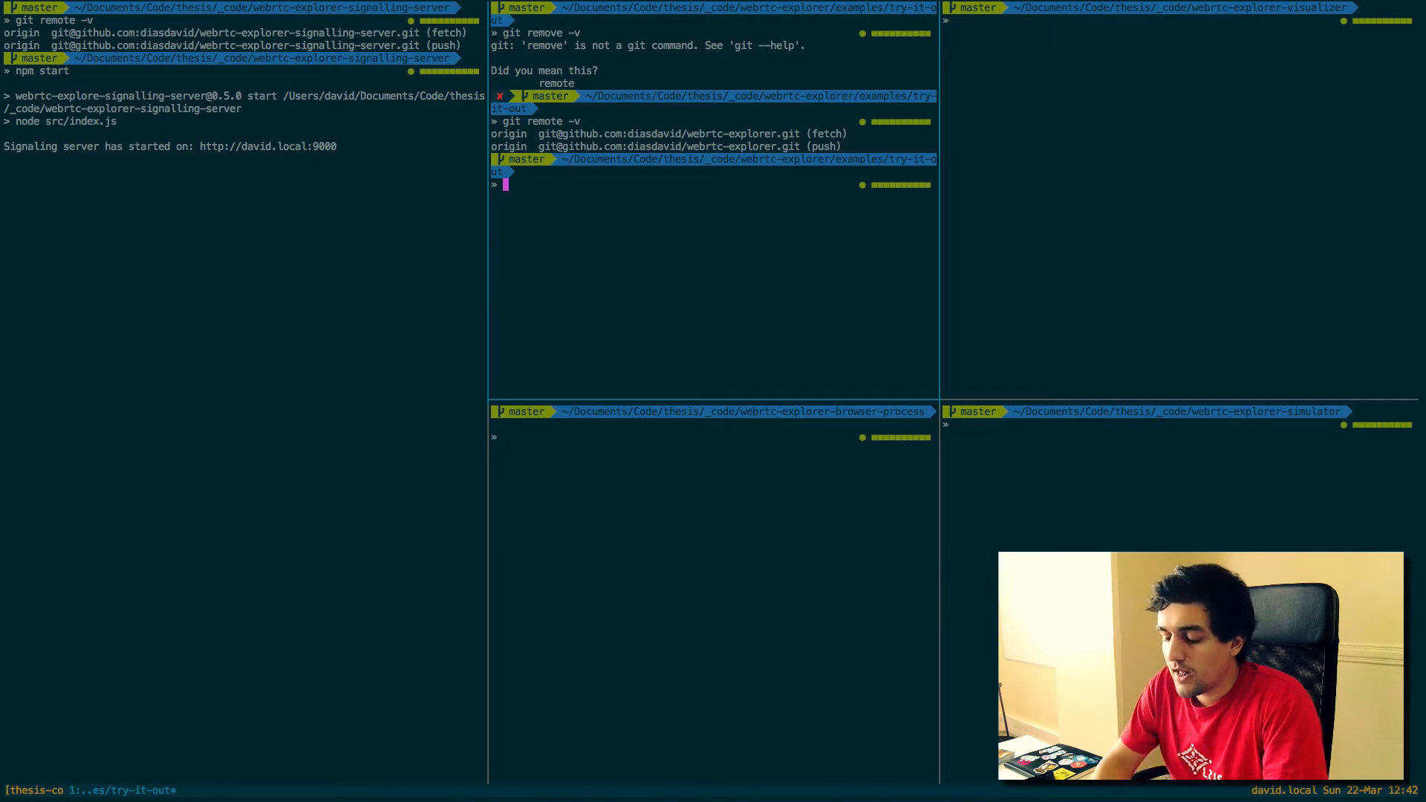
pyautogui.write('no')
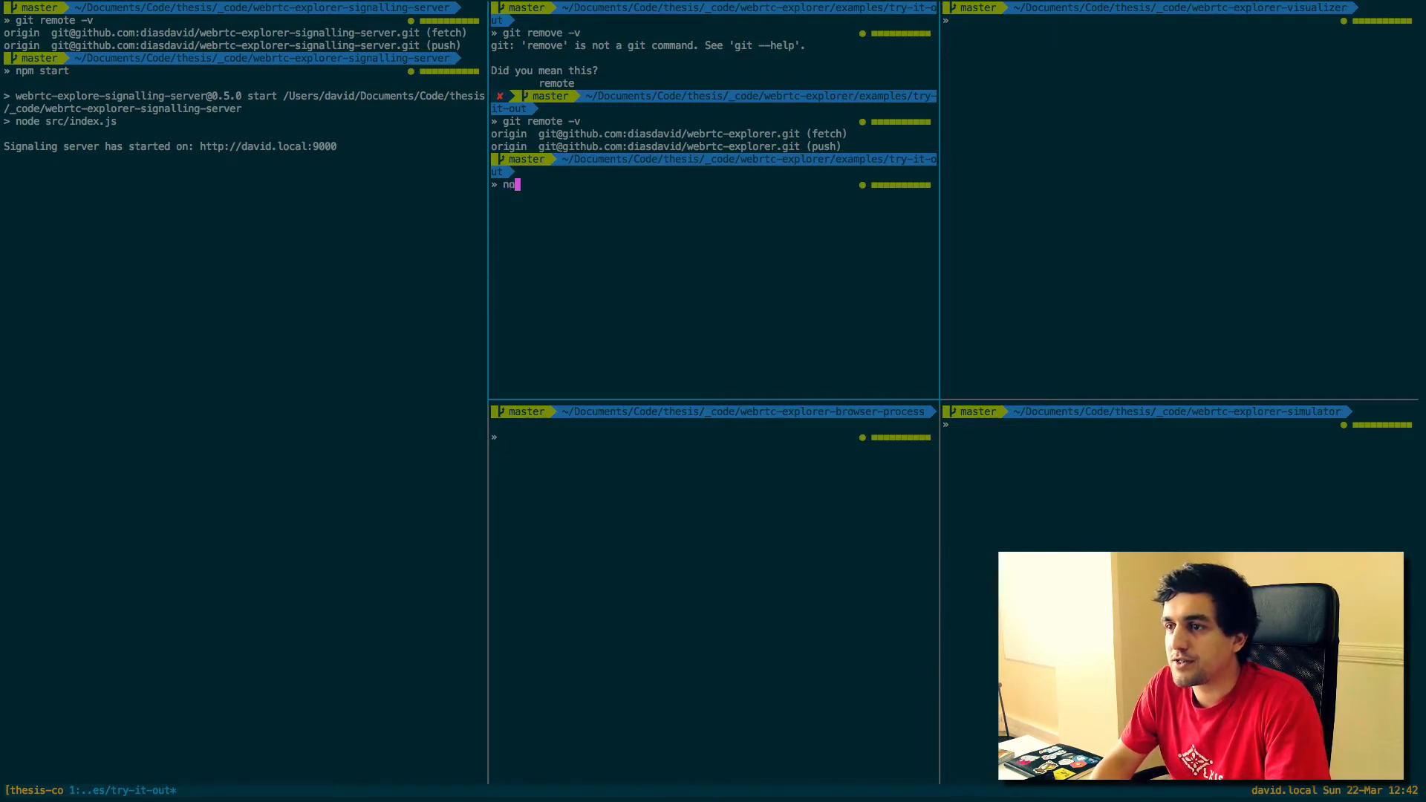
pyautogui.write('ode server.js')
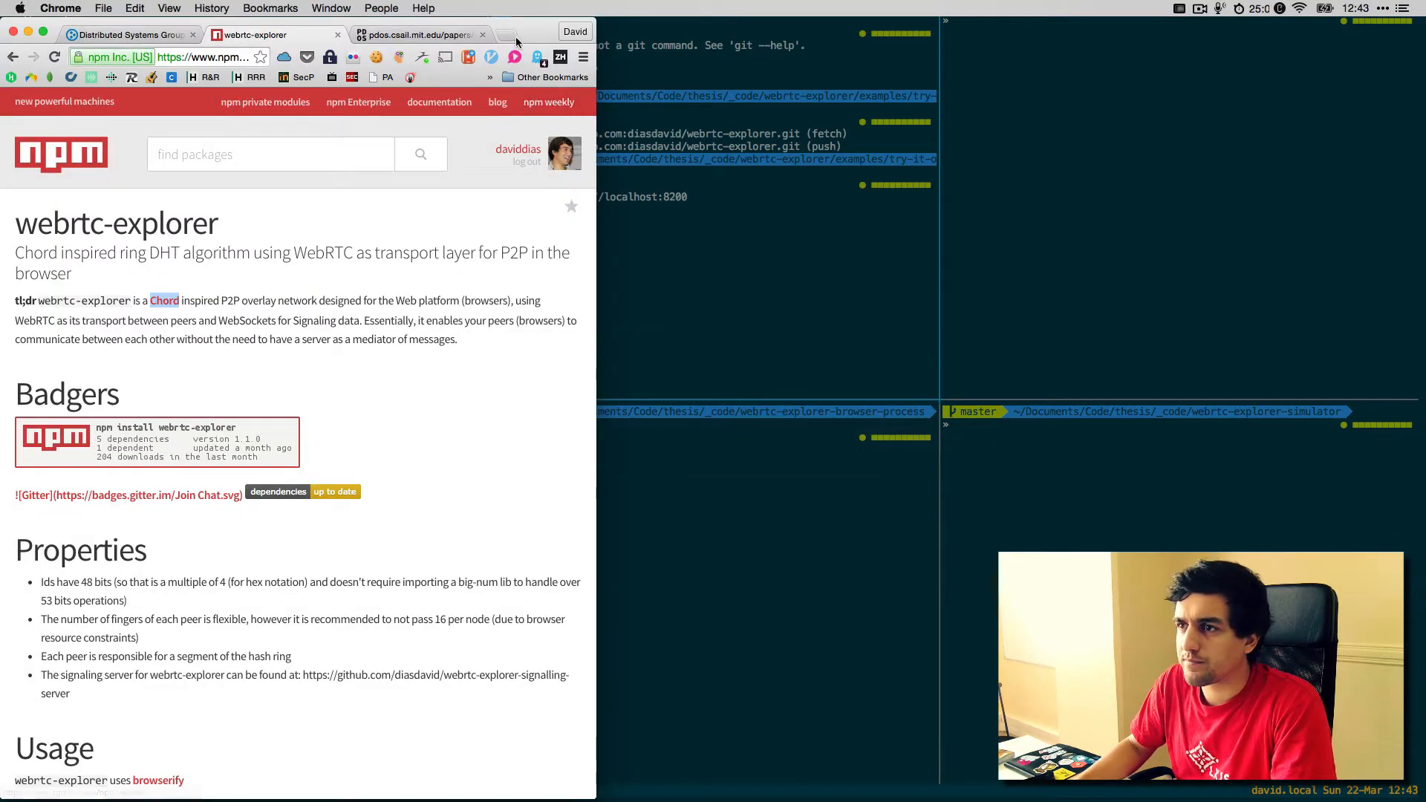
# Step: Load localhost:8200 as two peer tabs with their DevTools consoles showing registration and connection
pyautogui.click(512, 34)
pyautogui.write('localhost:8200')
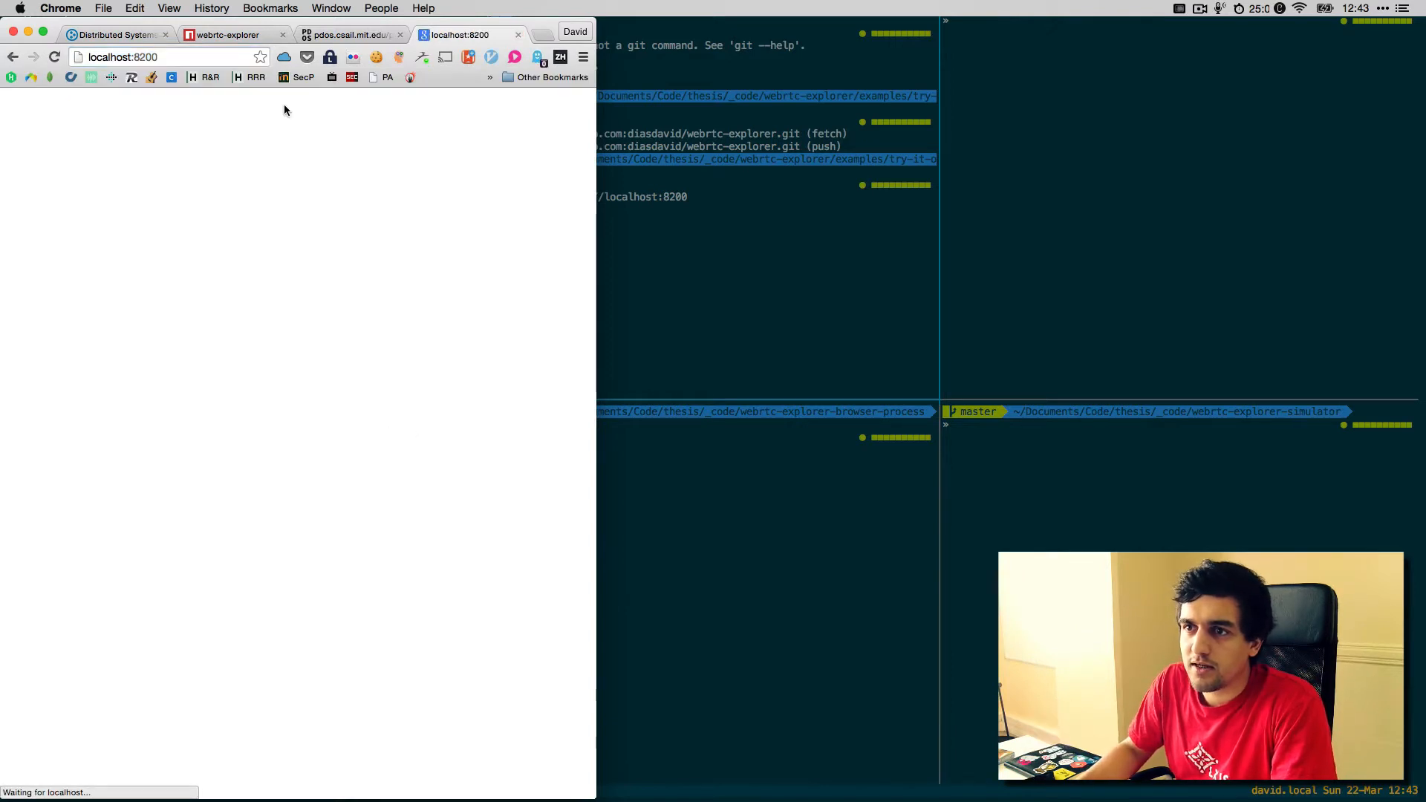
pyautogui.moveTo(286, 257)
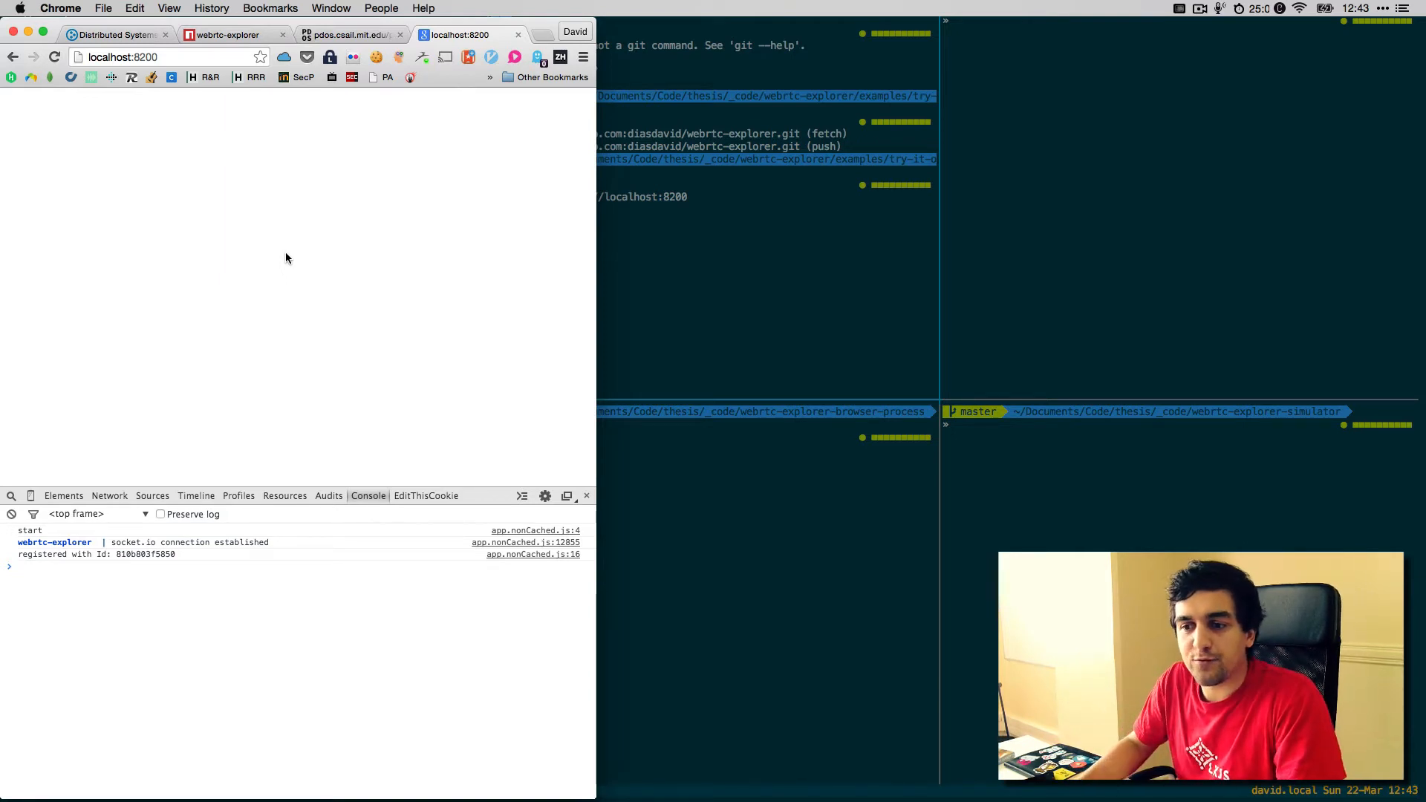
pyautogui.doubleClick(144, 554)
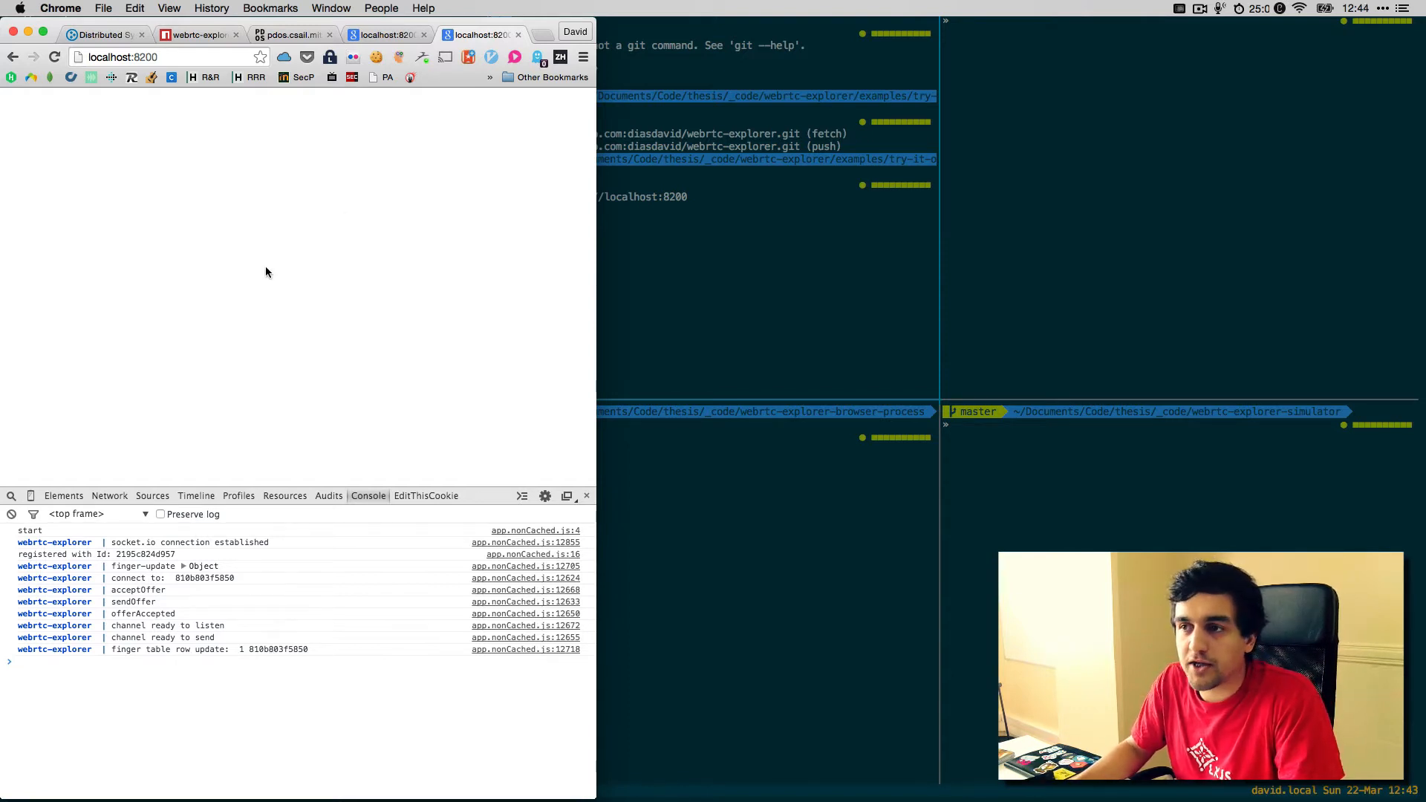
pyautogui.click(540, 39)
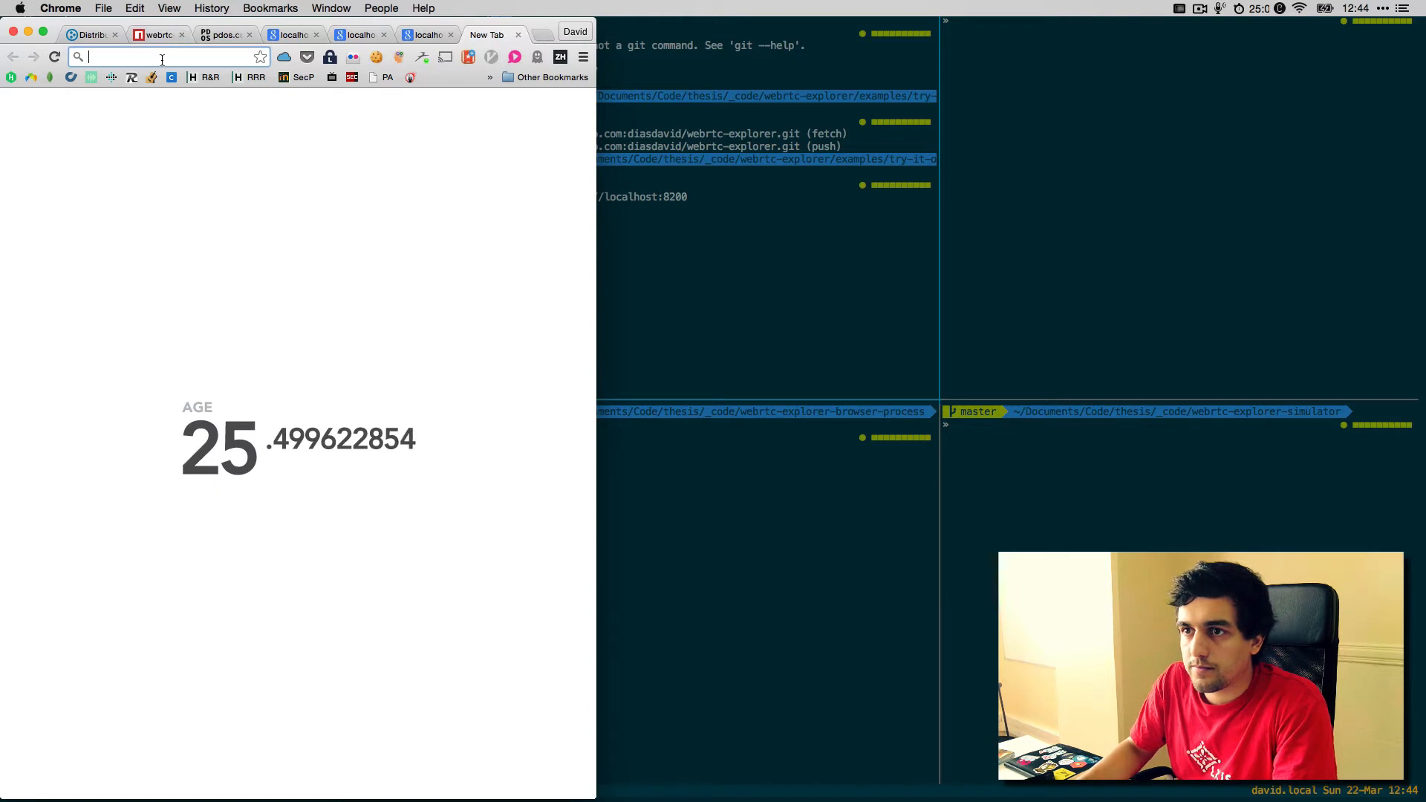
# Step: Join another localhost:8200 peer and copy peer Id 2195c824d957 from its console
pyautogui.write('localhost:8200')
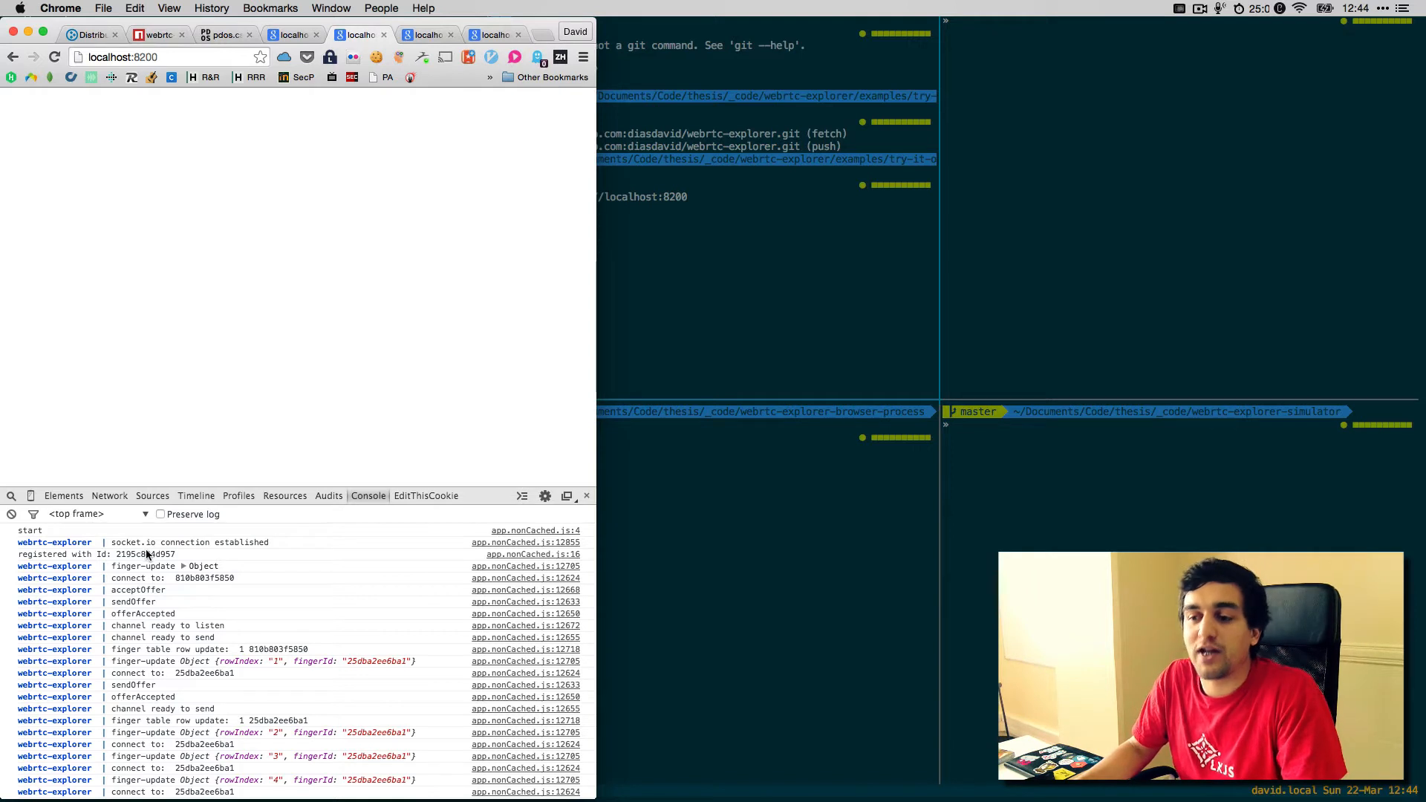
pyautogui.doubleClick(144, 554)
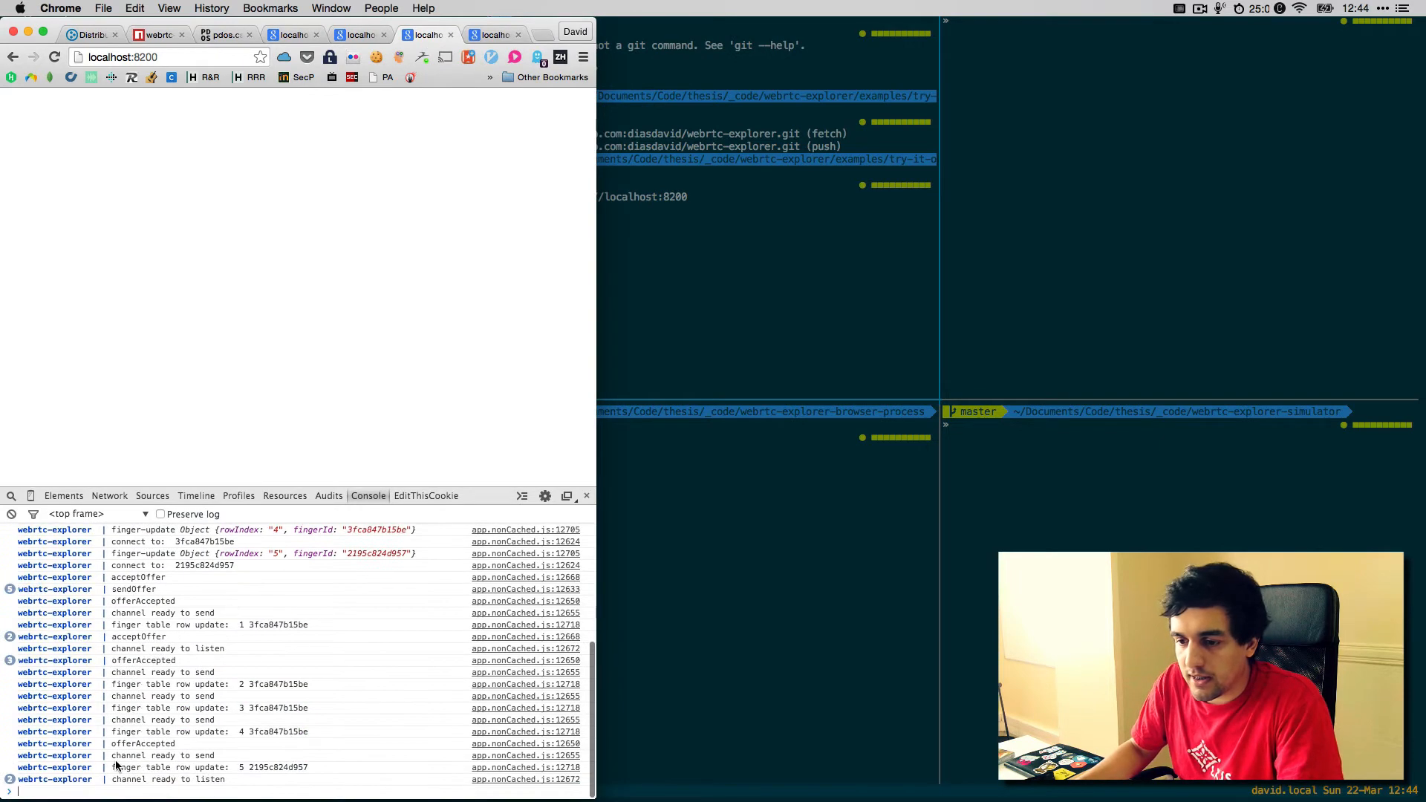
# Step: Send 'hey how is it going' to peer 2195c824d957 via peerGlobal.send in the console
pyautogui.write('peerGlobal.send(')
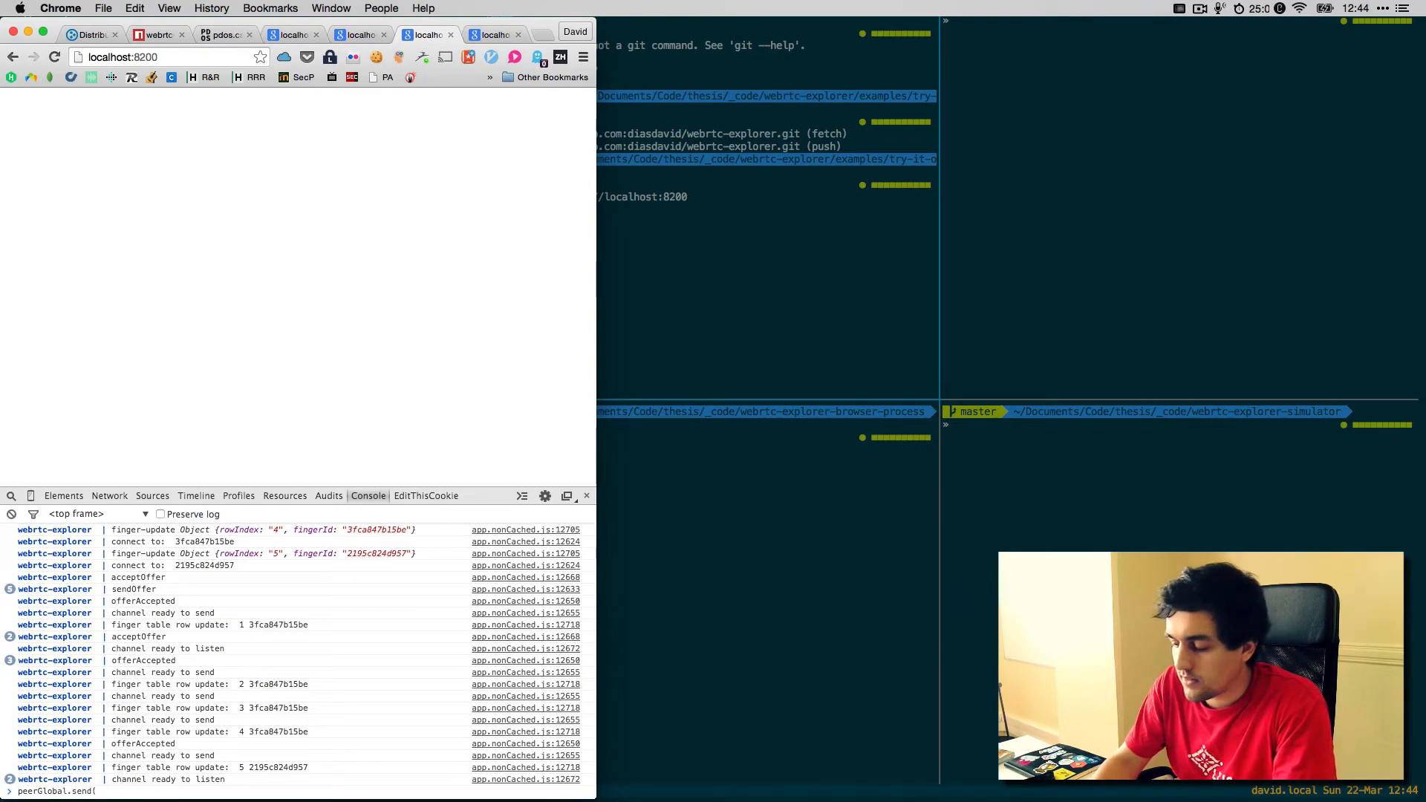
pyautogui.write("'2195c824d957',")
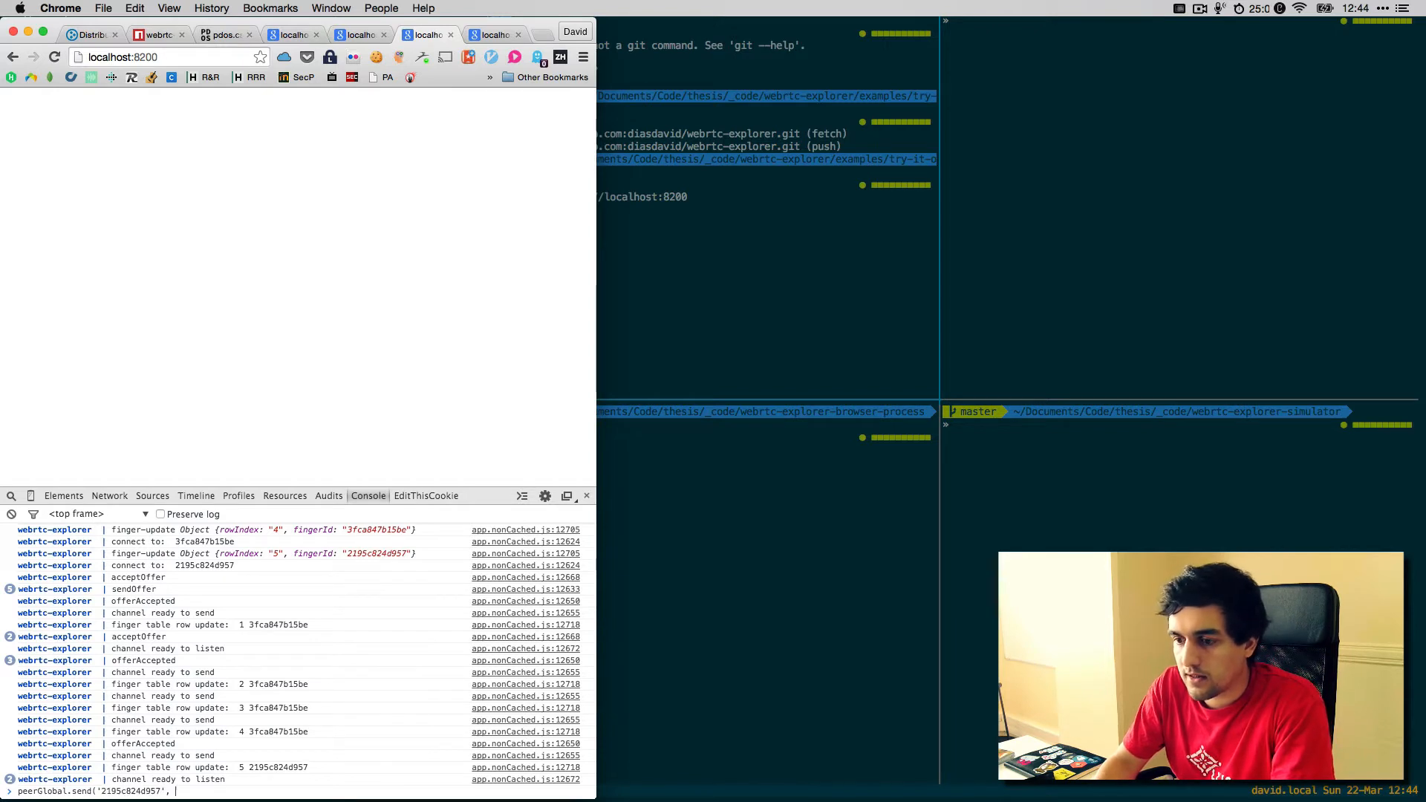
pyautogui.write("'hey")
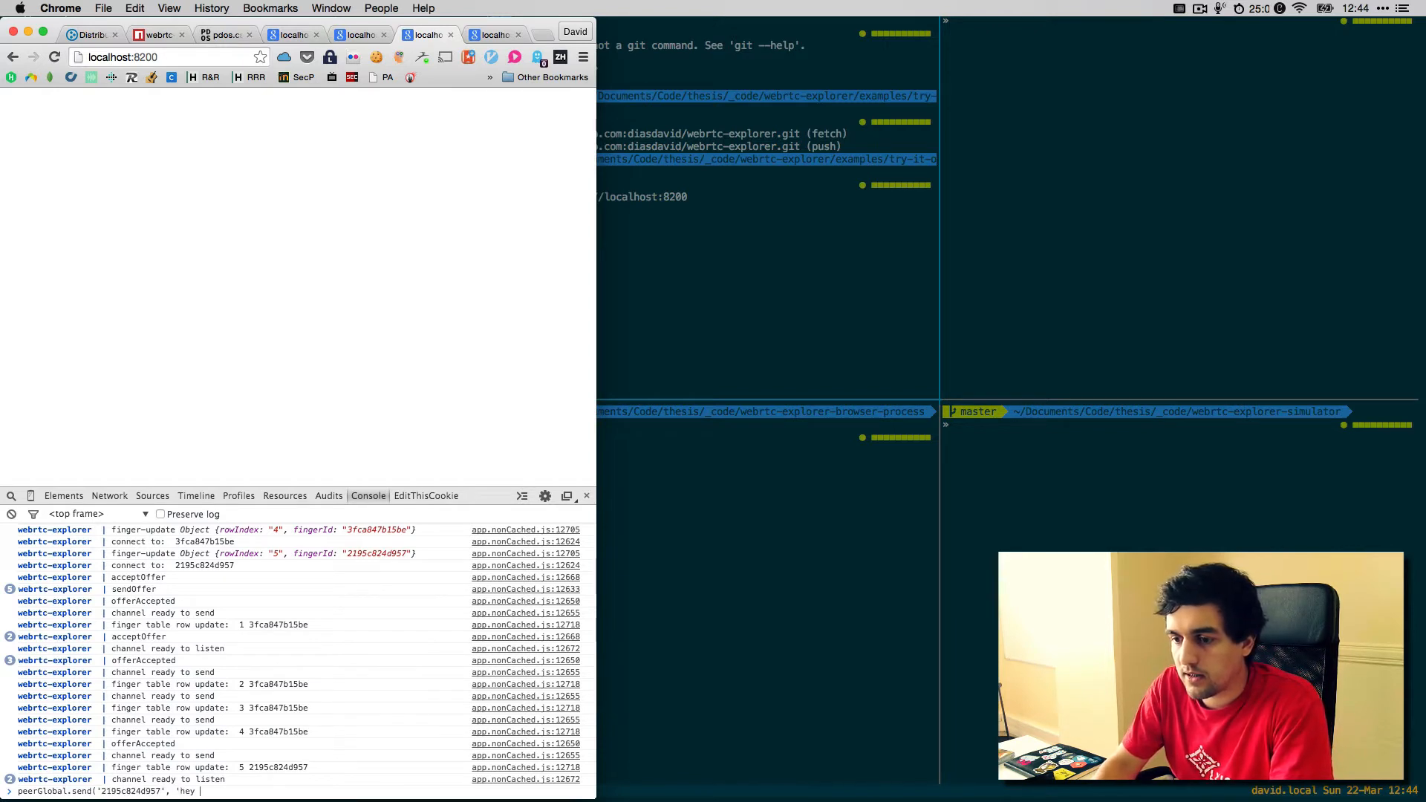
pyautogui.write('how is it going')
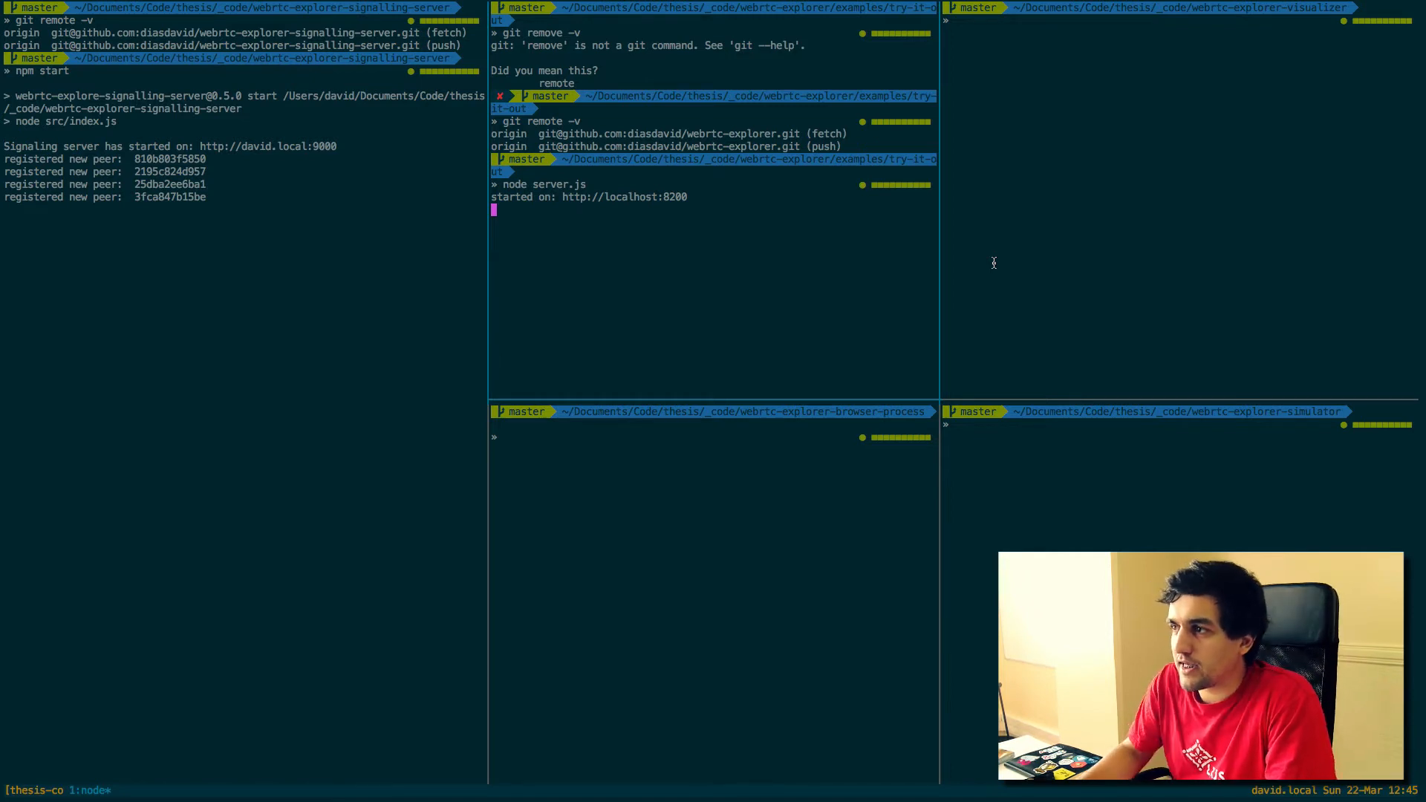
# Step: Check the visualizer repository remotes and start its server on port 8300 with npm start
pyautogui.write('git remove')
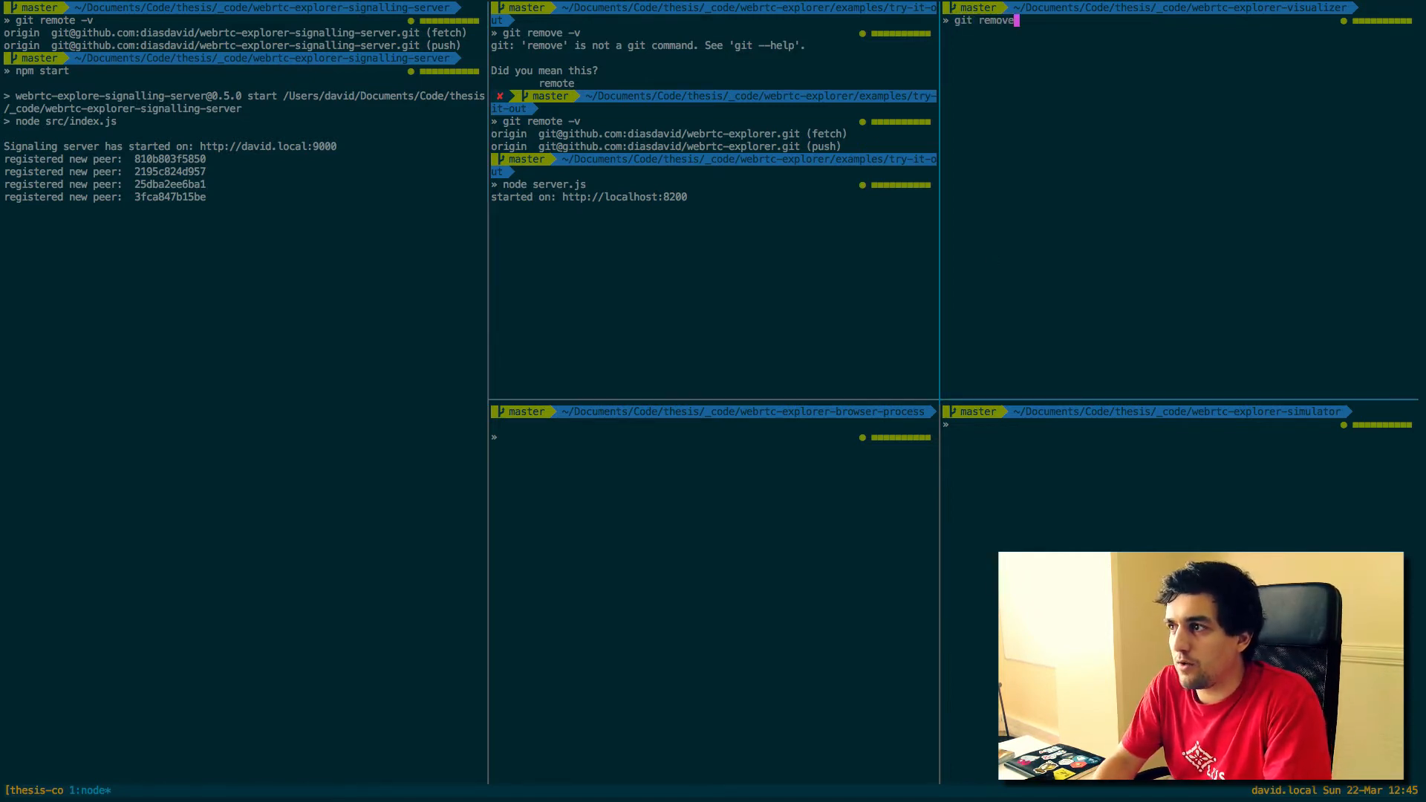
pyautogui.press('enter')
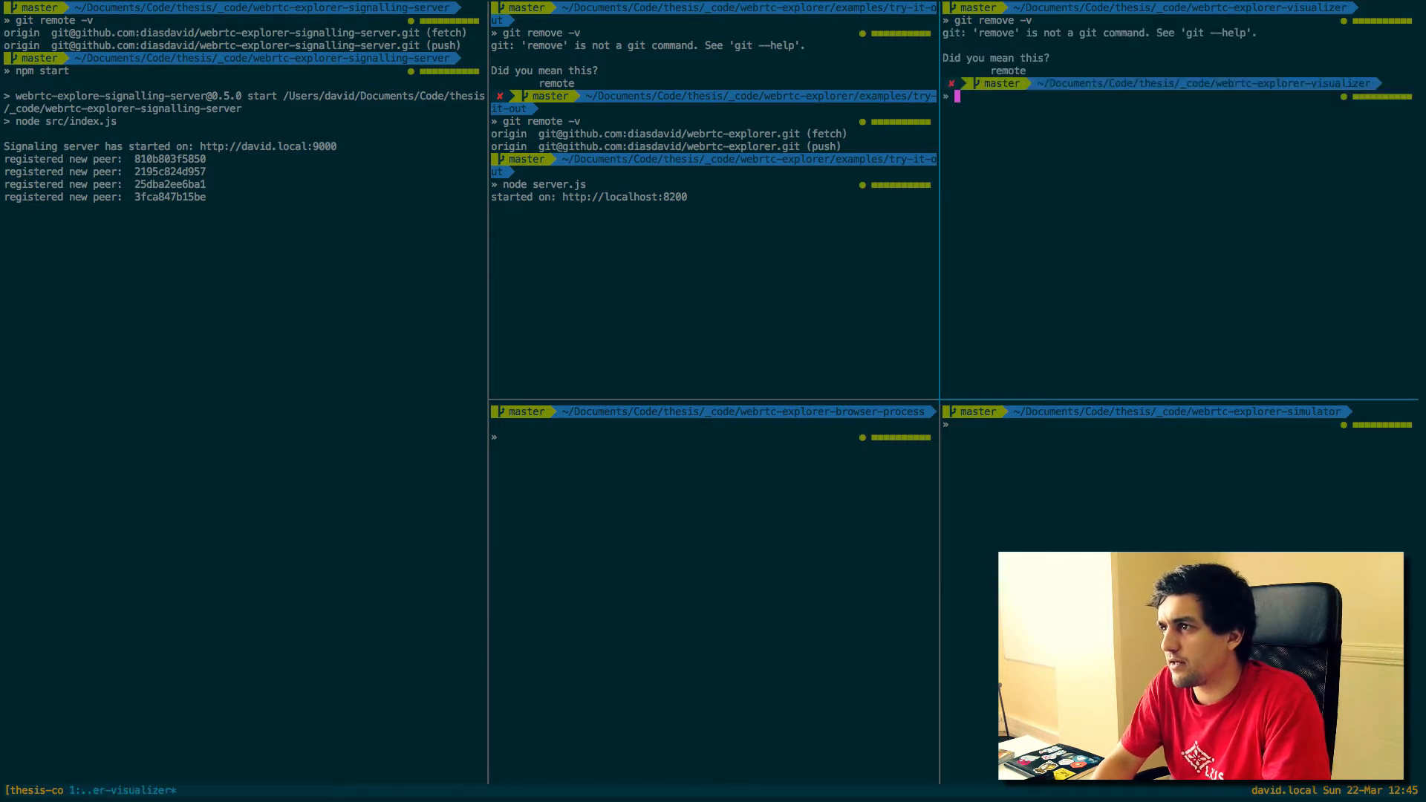
pyautogui.write('git remote -v')
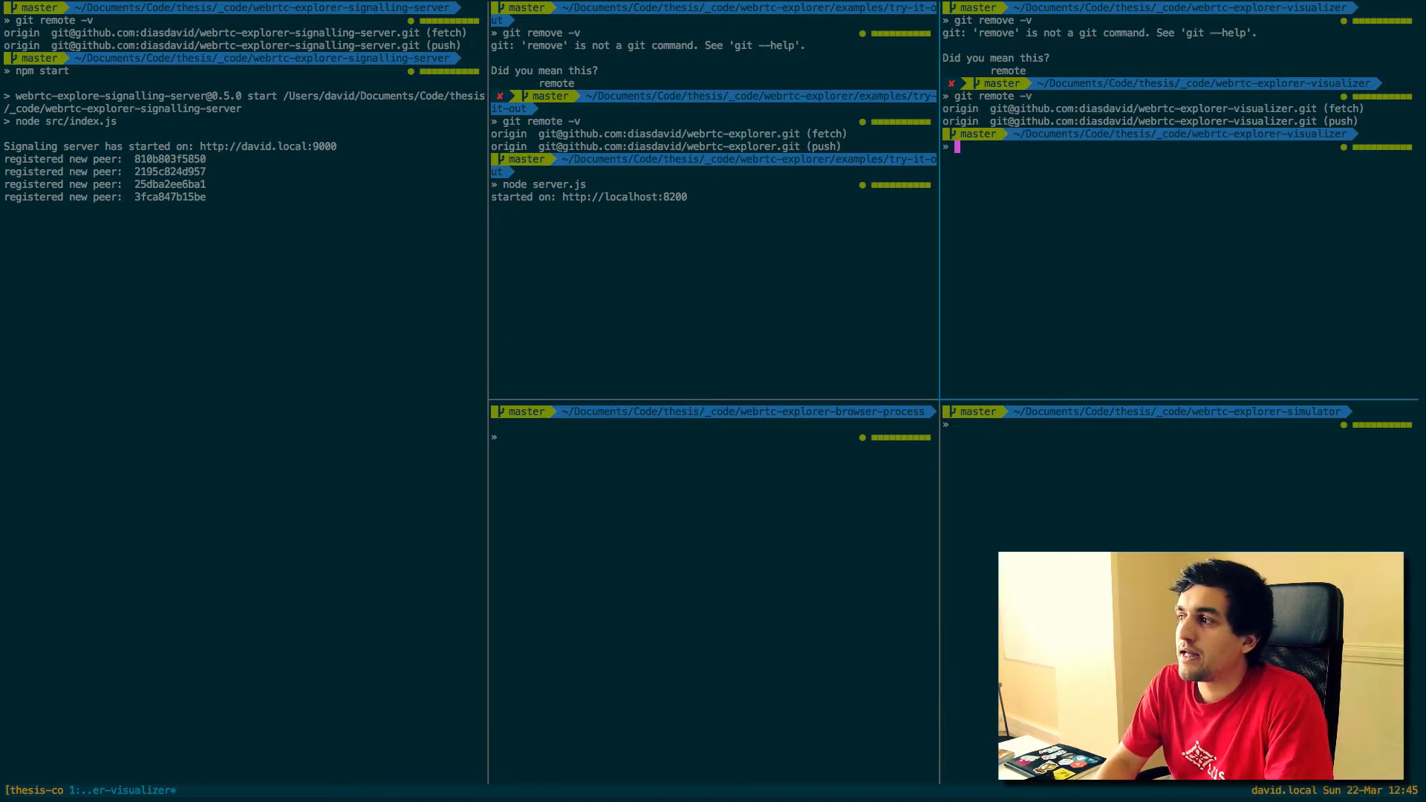
pyautogui.write('npm start')
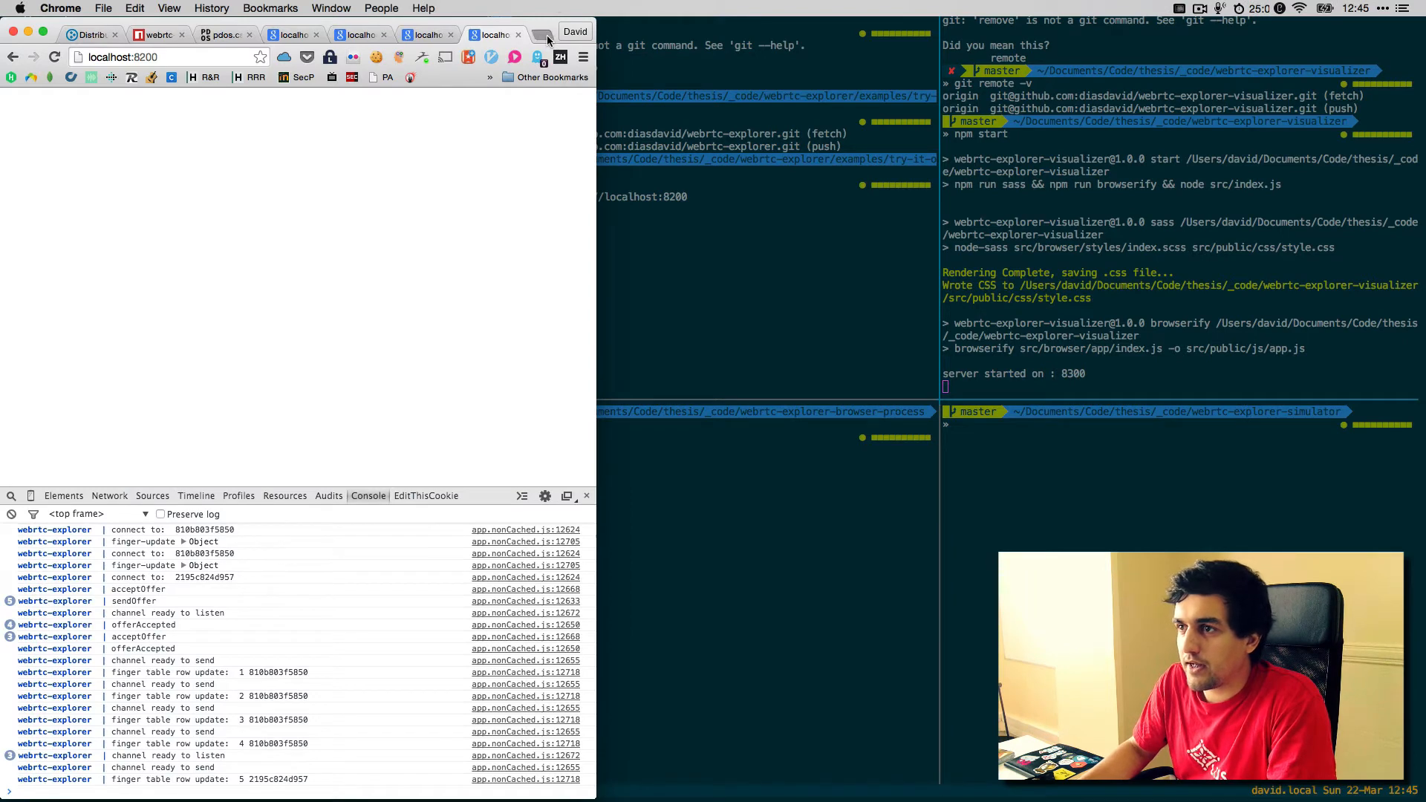
# Step: Draw the DHT ring at localhost:8300, then redraw it to include the newly joined peers
pyautogui.click(543, 34)
pyautogui.write('localhost:8300')
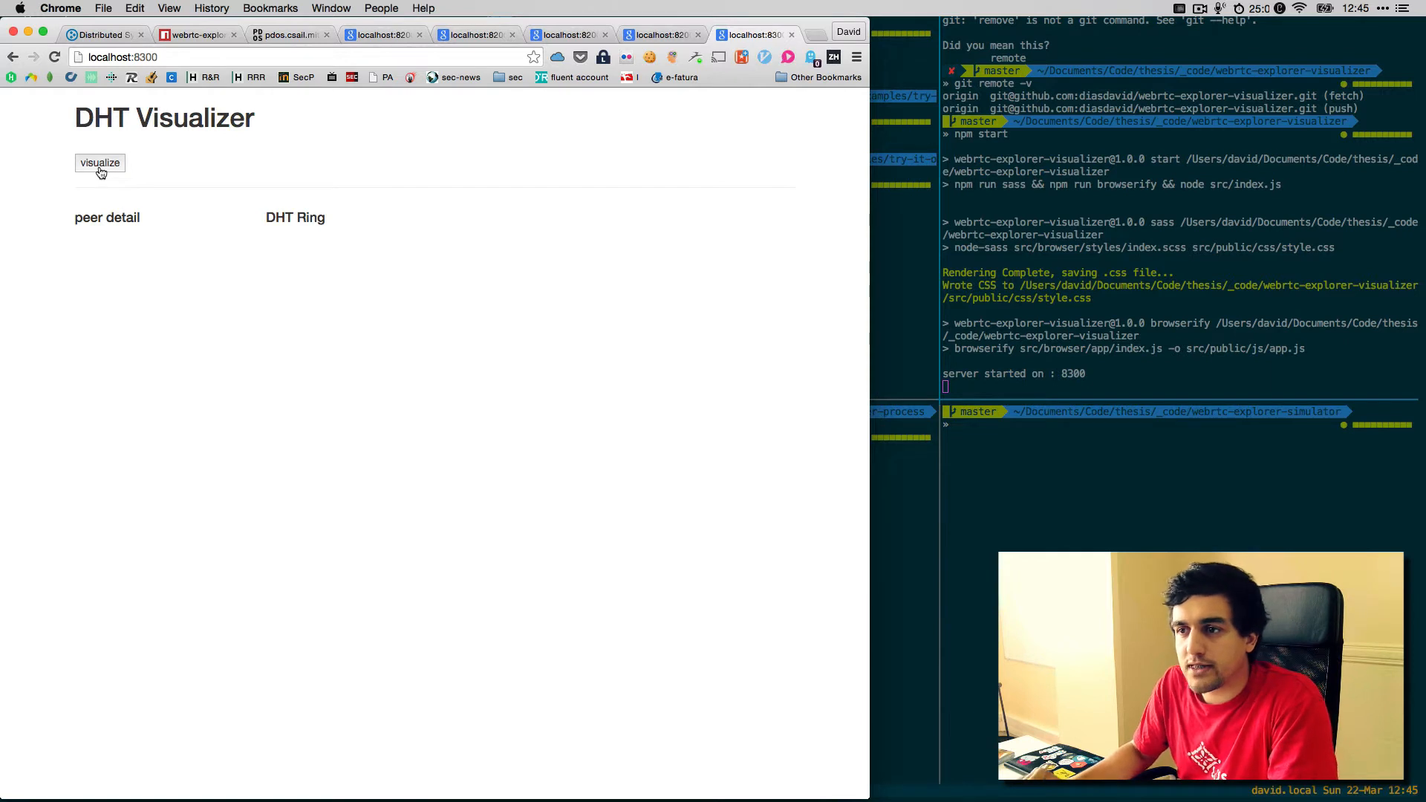
pyautogui.click(99, 163)
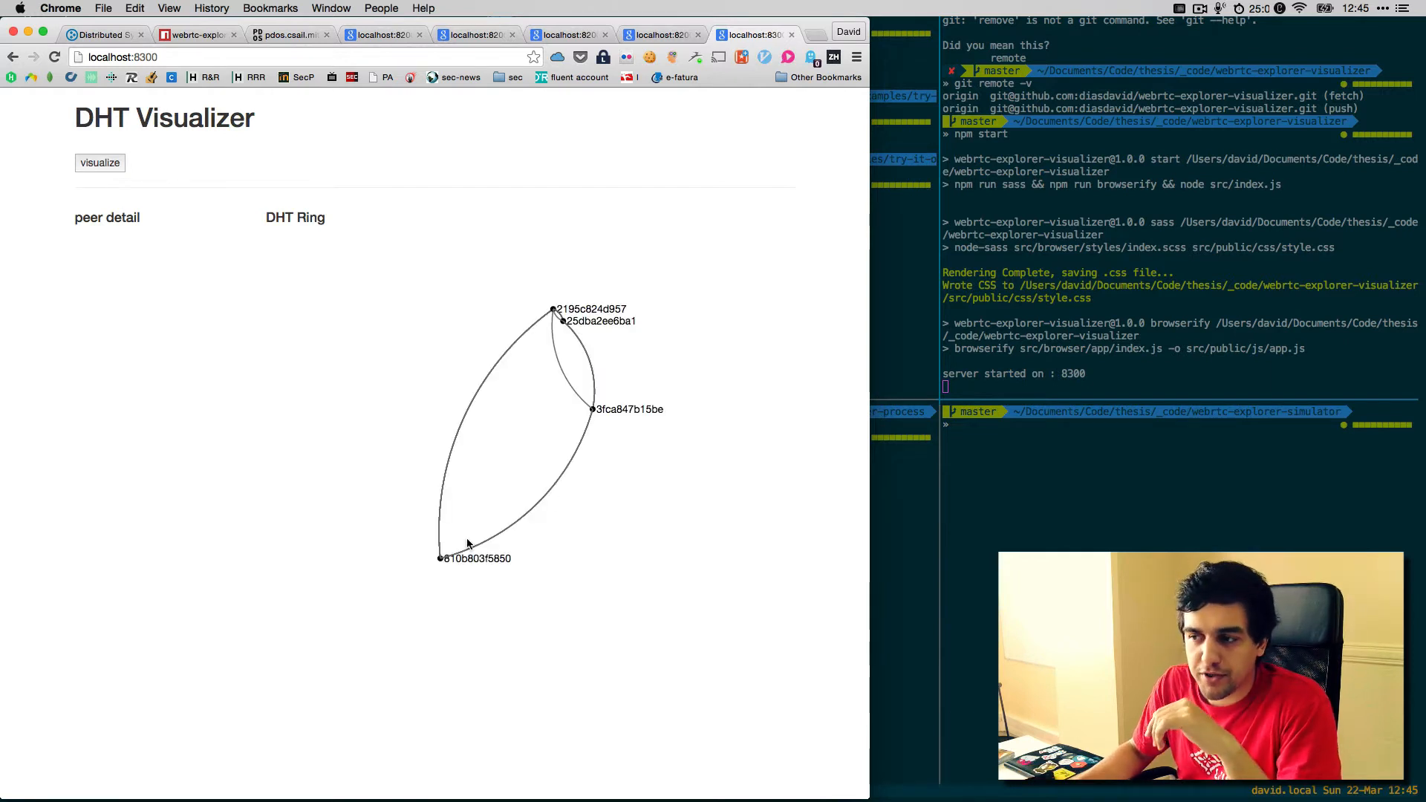
pyautogui.moveTo(539, 417)
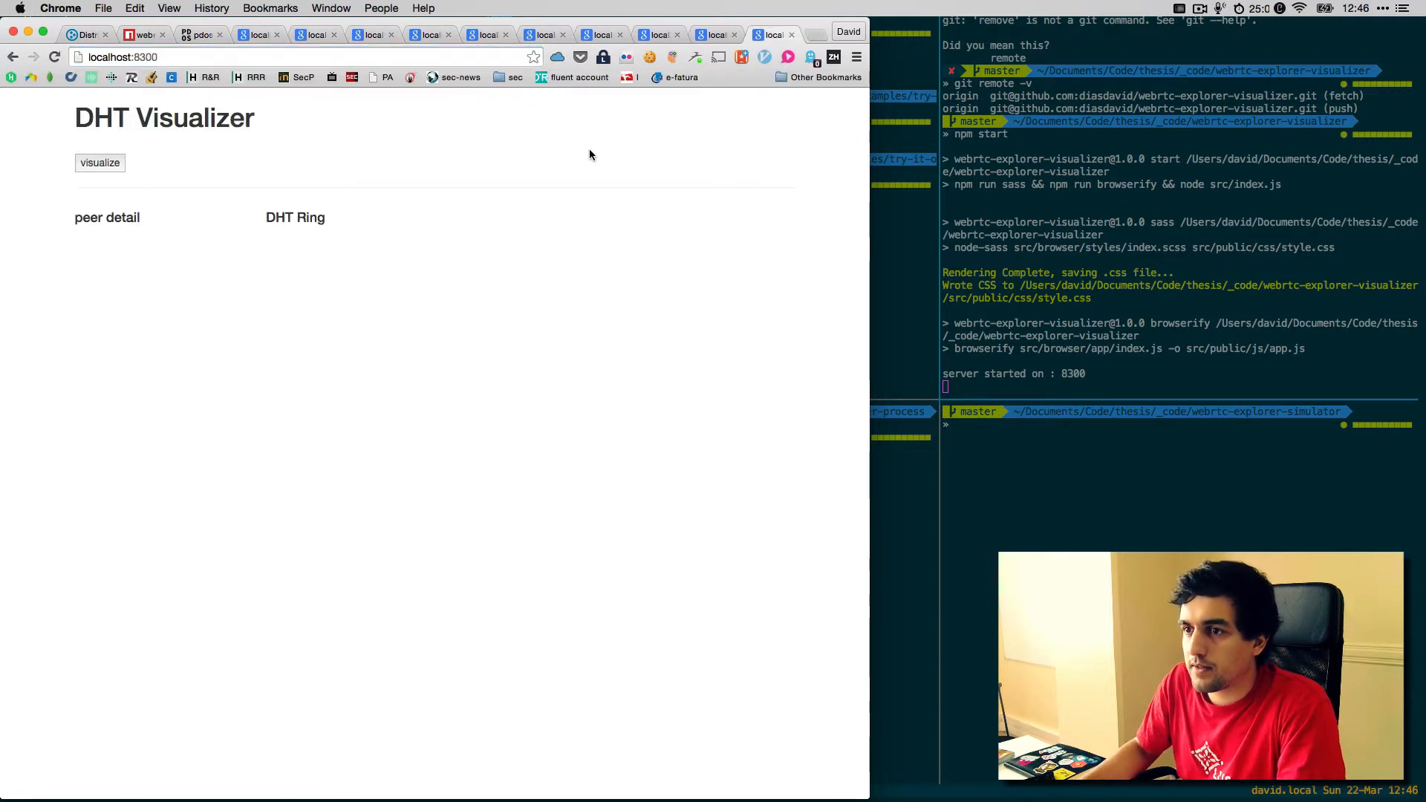
pyautogui.click(100, 162)
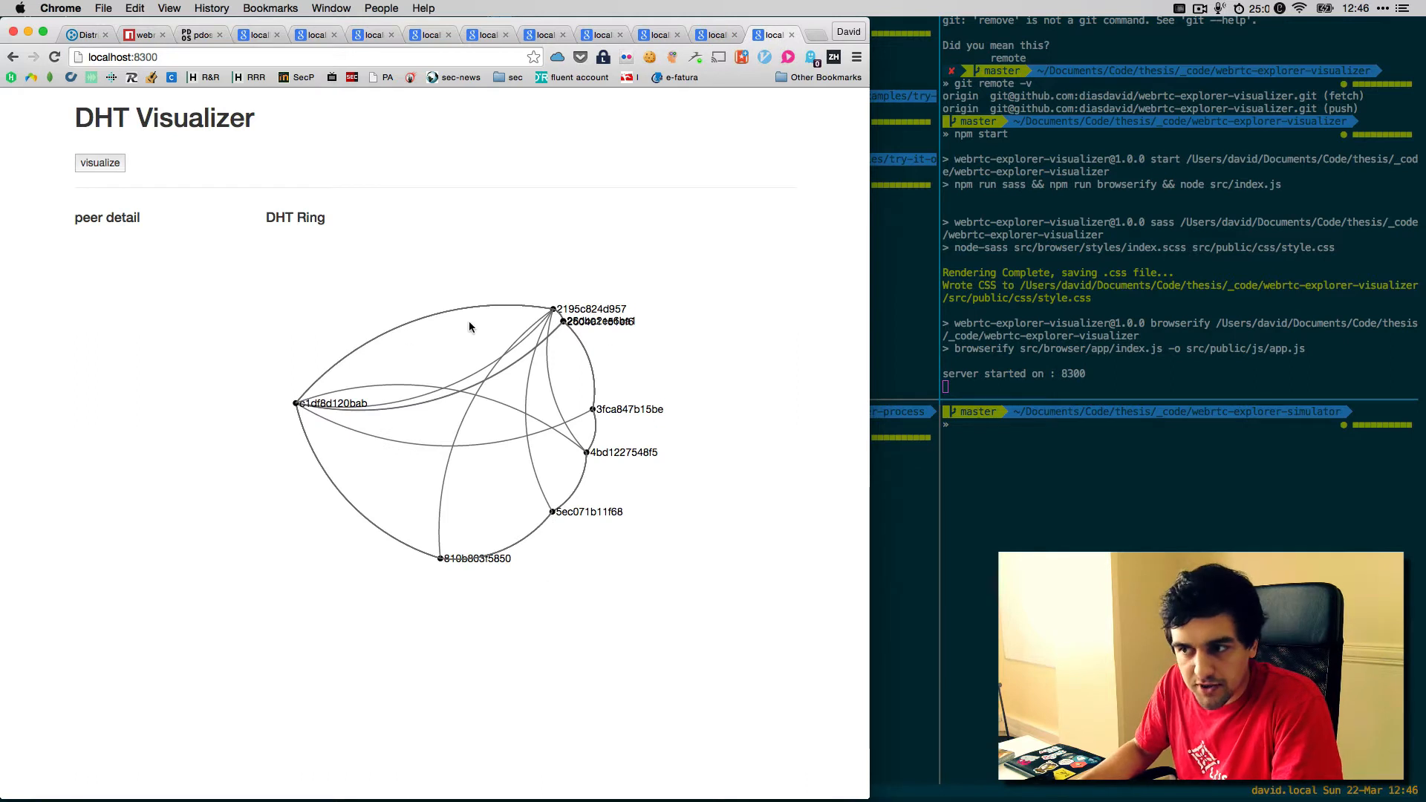
pyautogui.moveTo(346, 525)
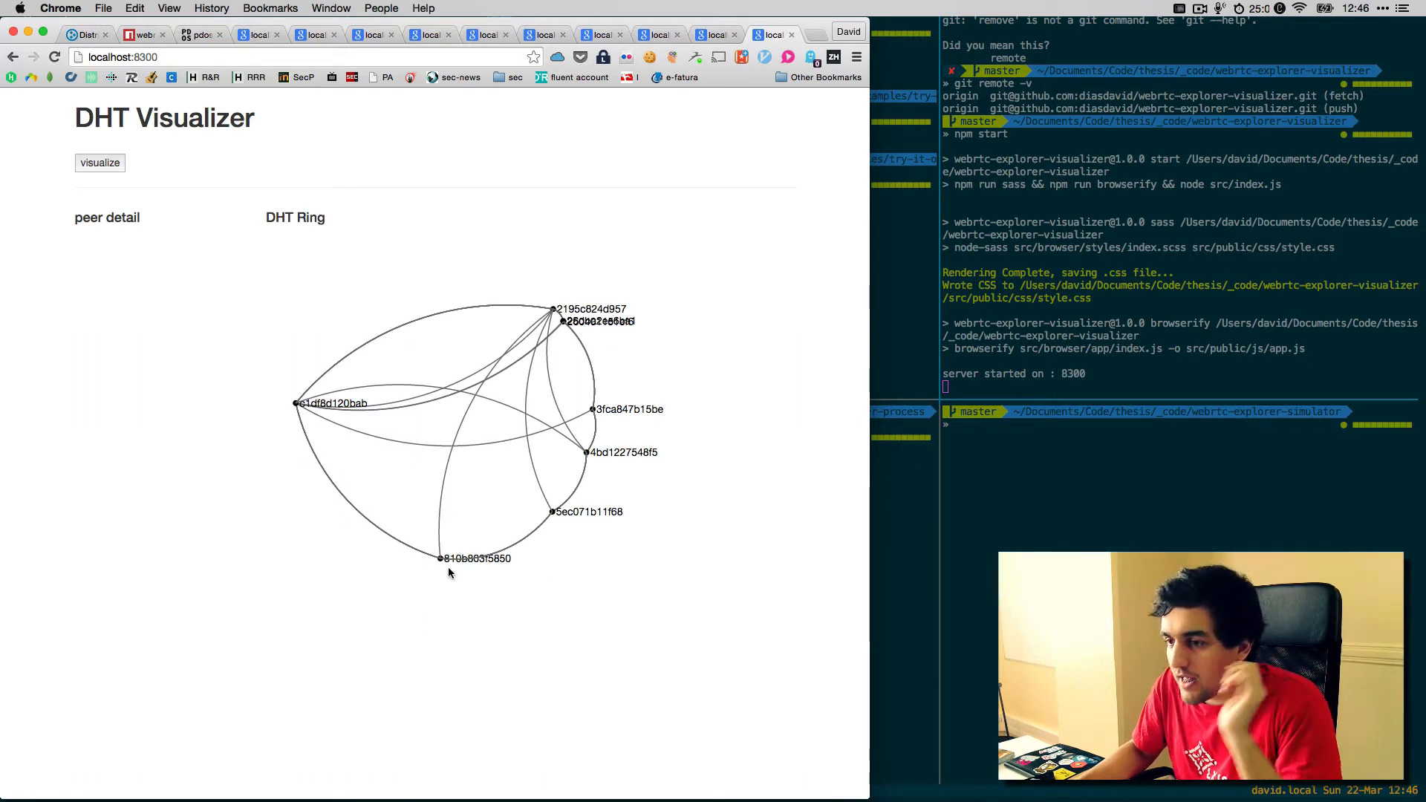
pyautogui.moveTo(304, 411)
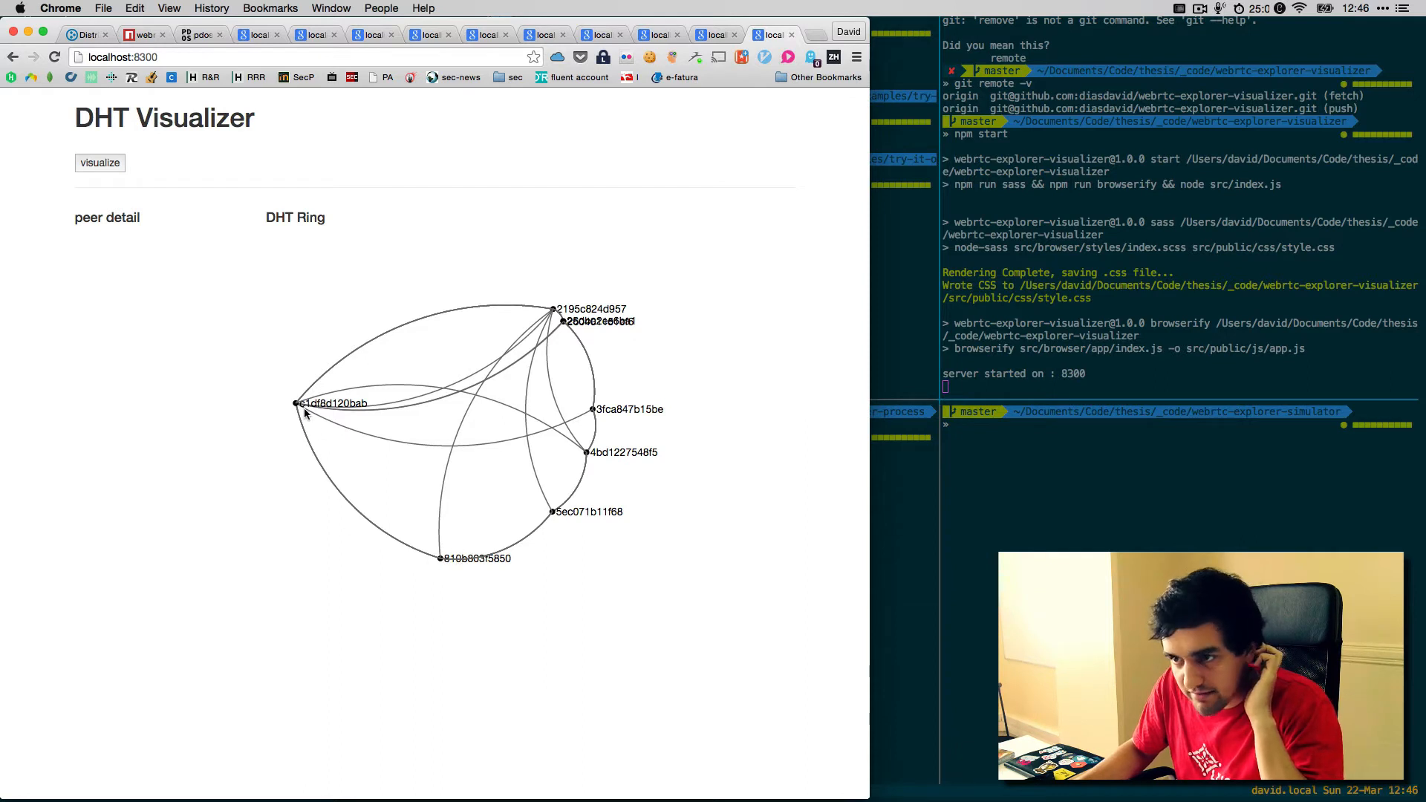
pyautogui.moveTo(309, 473)
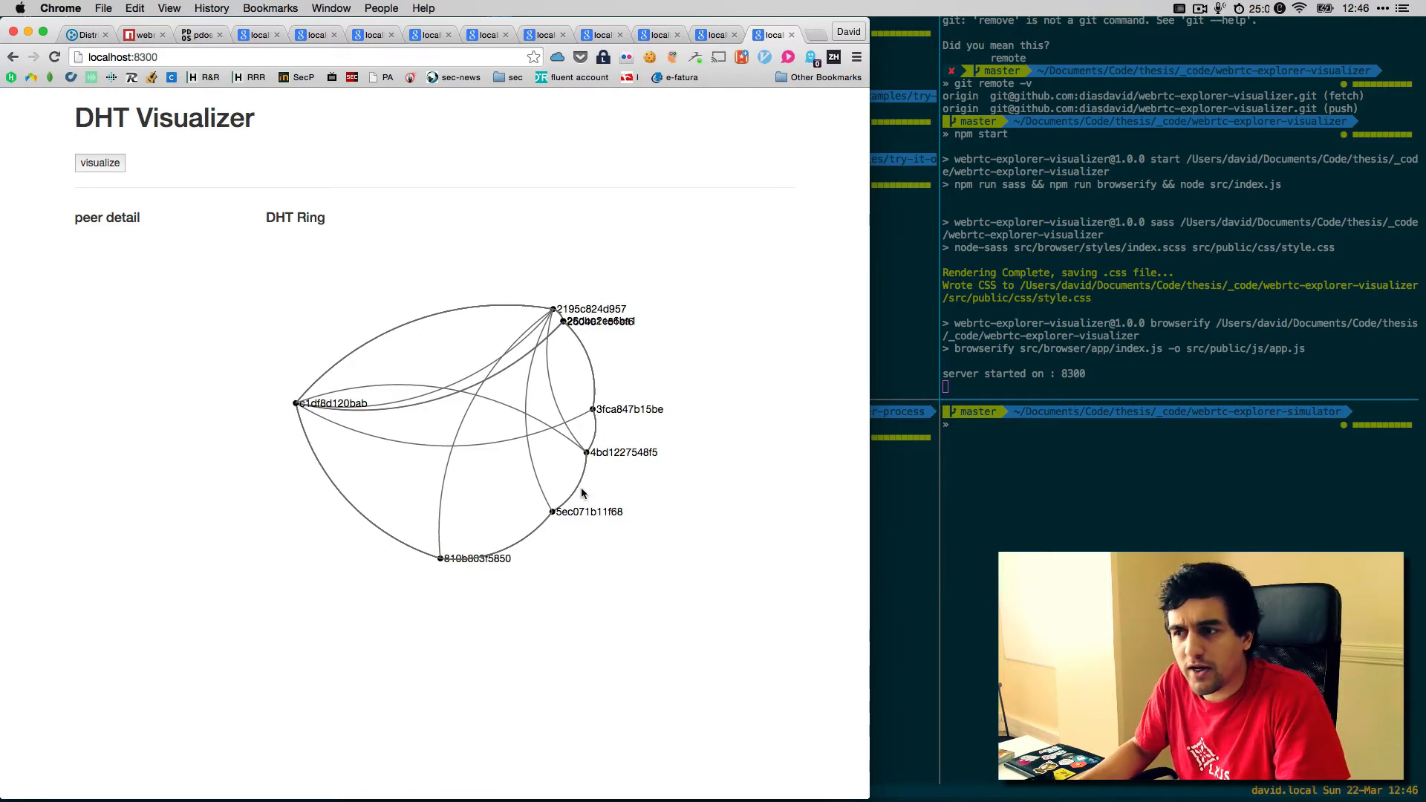
pyautogui.moveTo(626, 365)
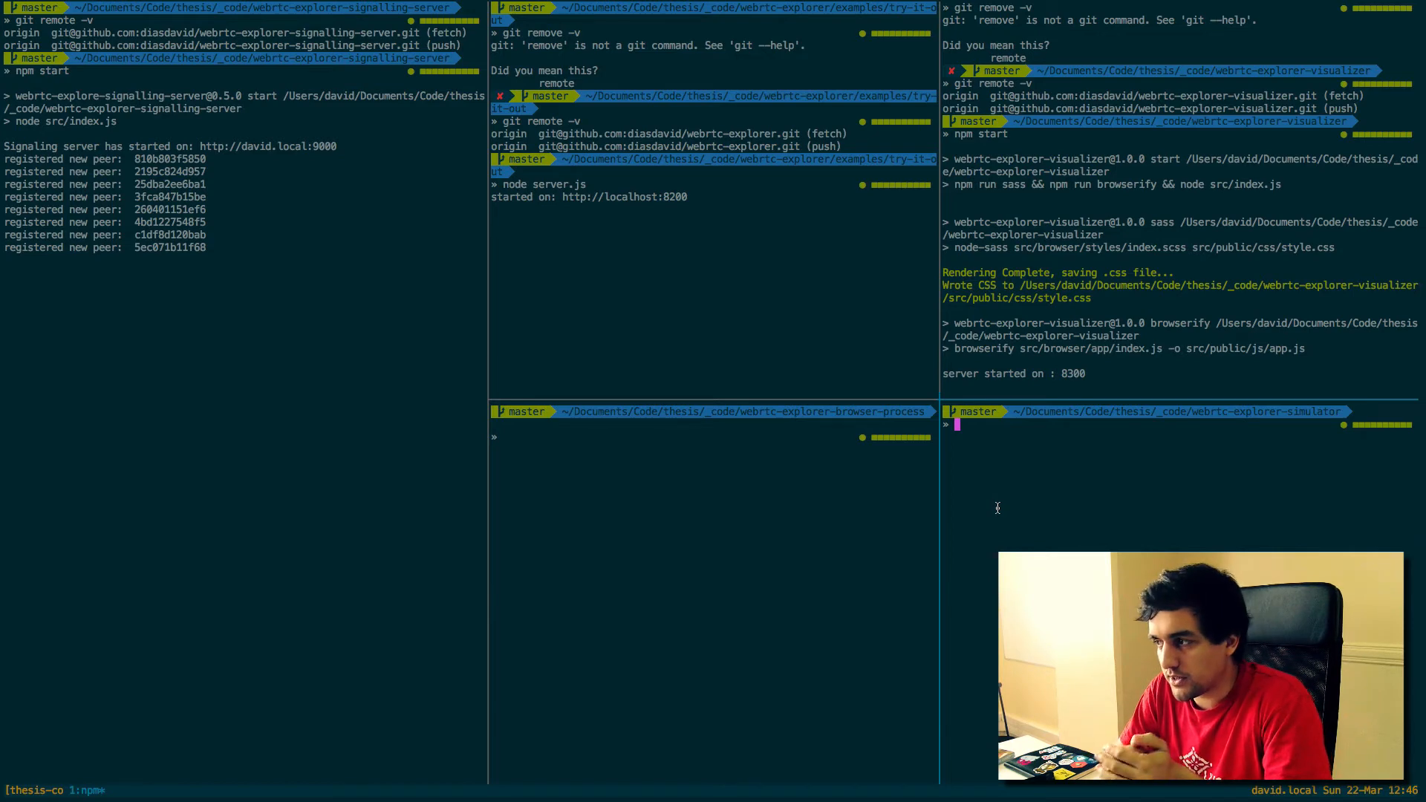
# Step: List the webrtc-explorer-simulator remotes with git remote -v in the simulator pane
pyautogui.write('g')
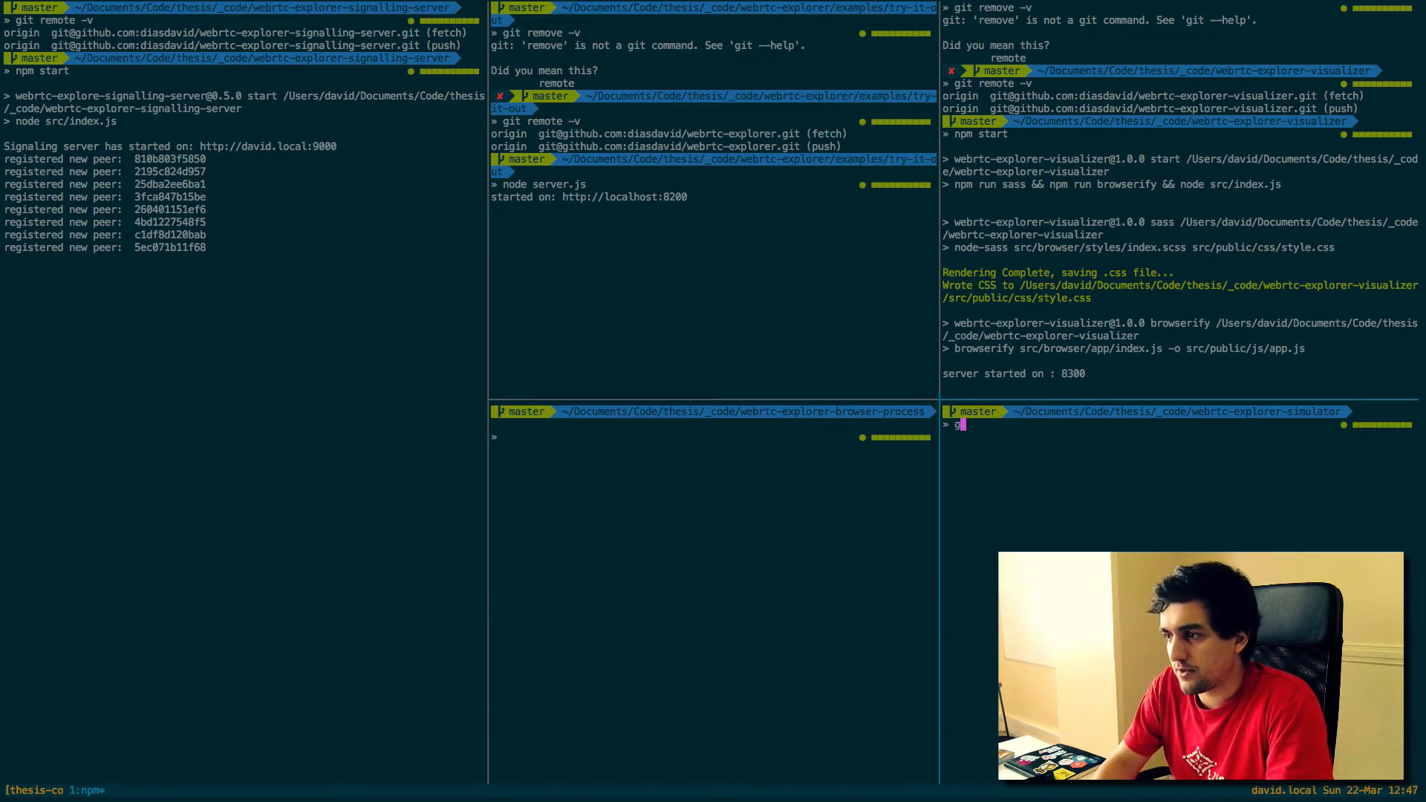
pyautogui.write('git remote -v')
pyautogui.write('npm start')
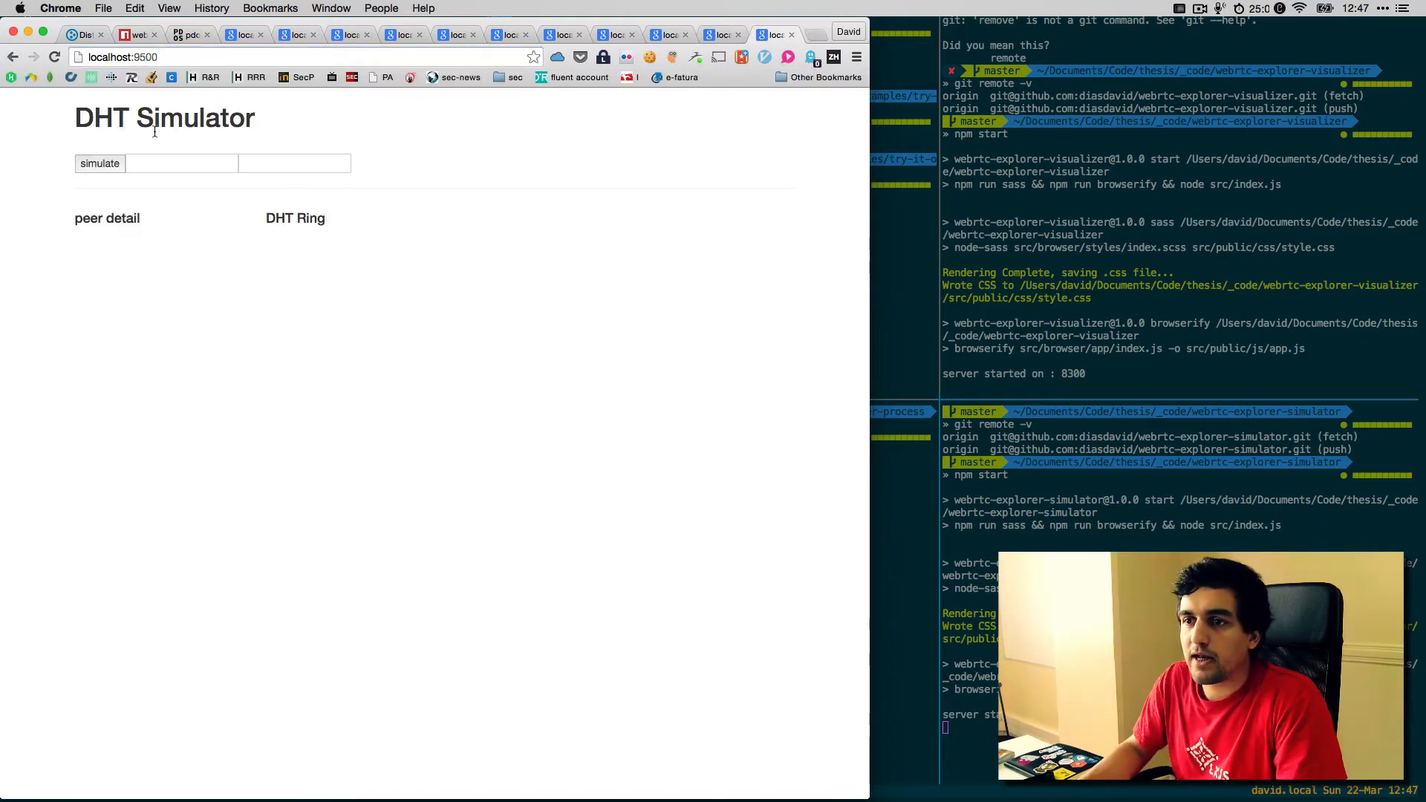
# Step: Simulate a 50-peer DHT with fingers 1,10,20,30,46 and draw its ring
pyautogui.click(181, 164)
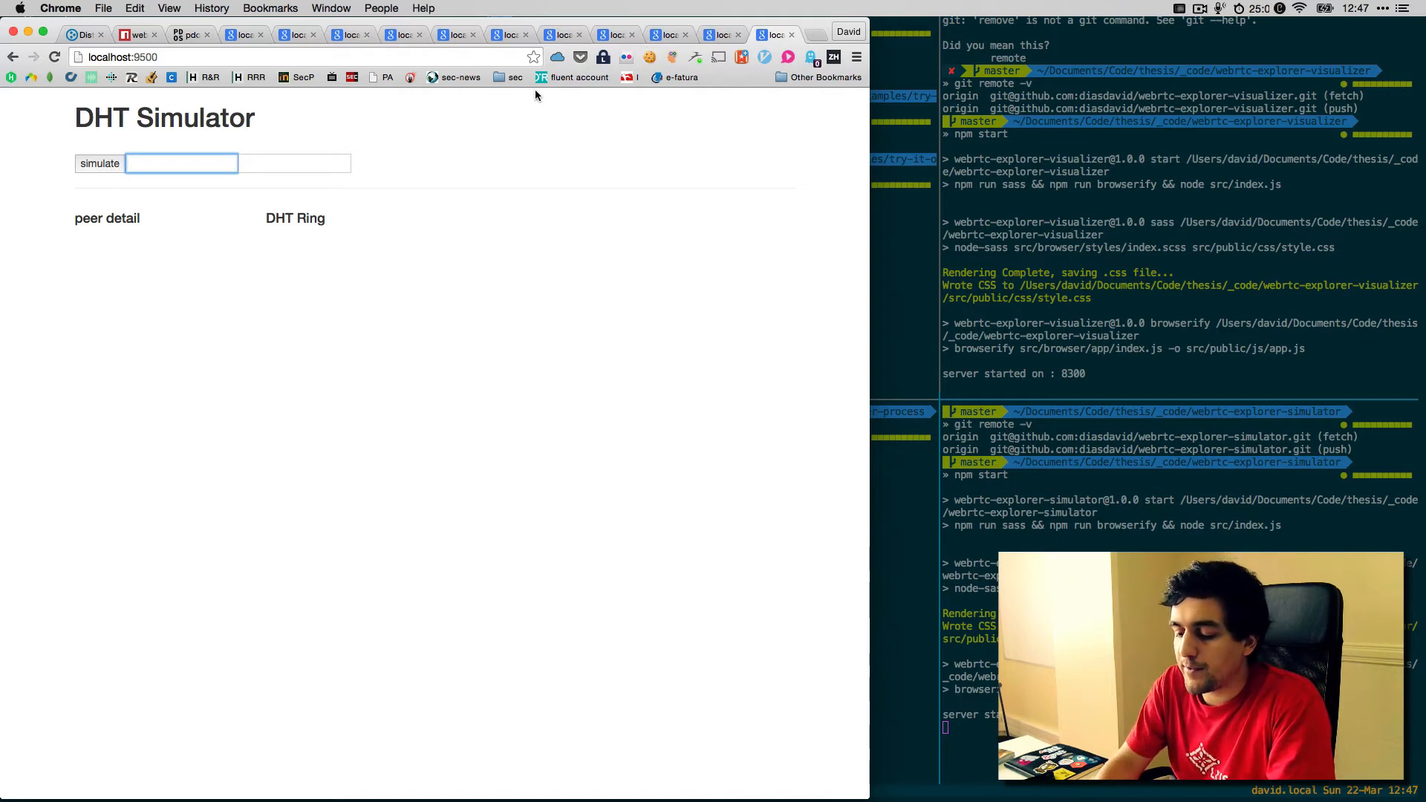
pyautogui.write('50')
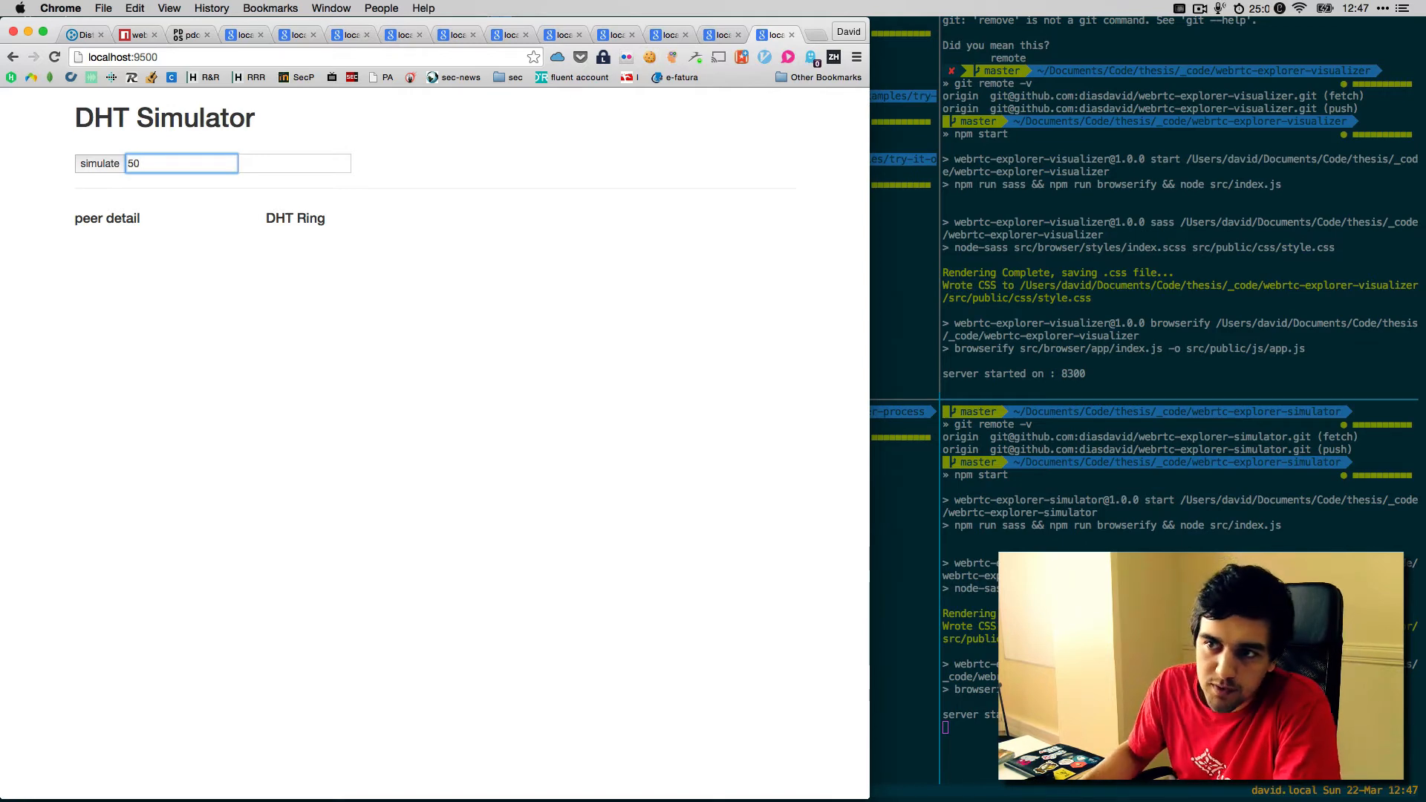
pyautogui.click(294, 163)
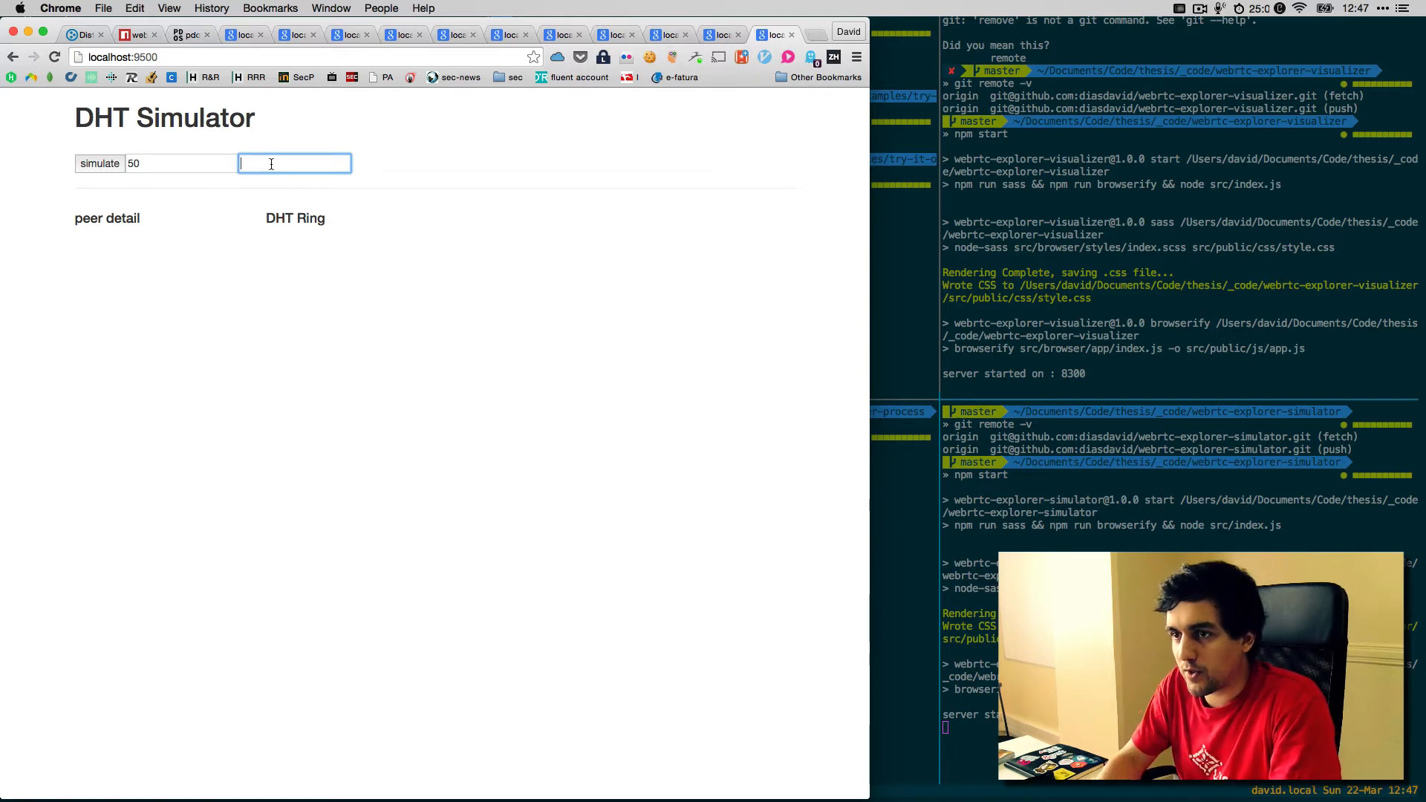
pyautogui.write('1.')
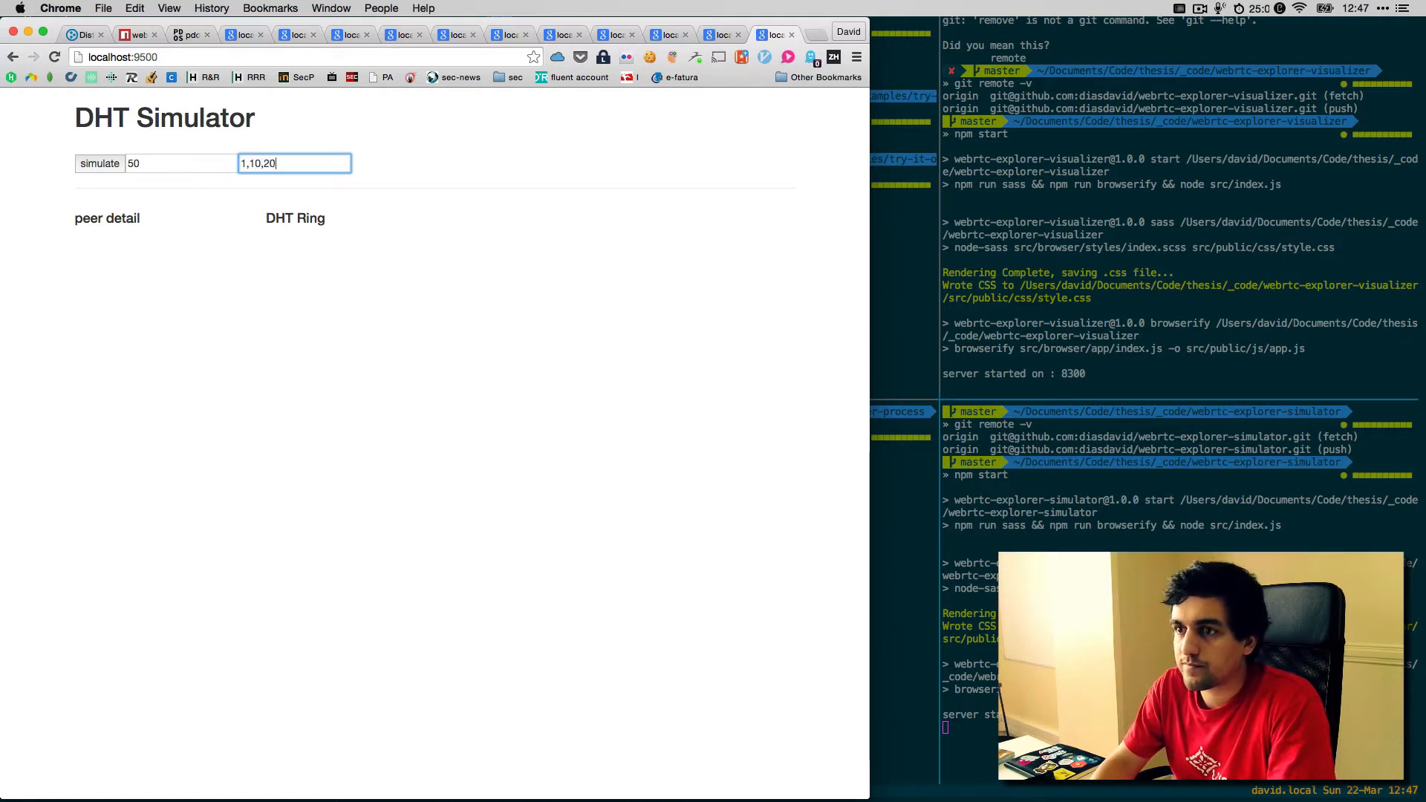
pyautogui.write(',30')
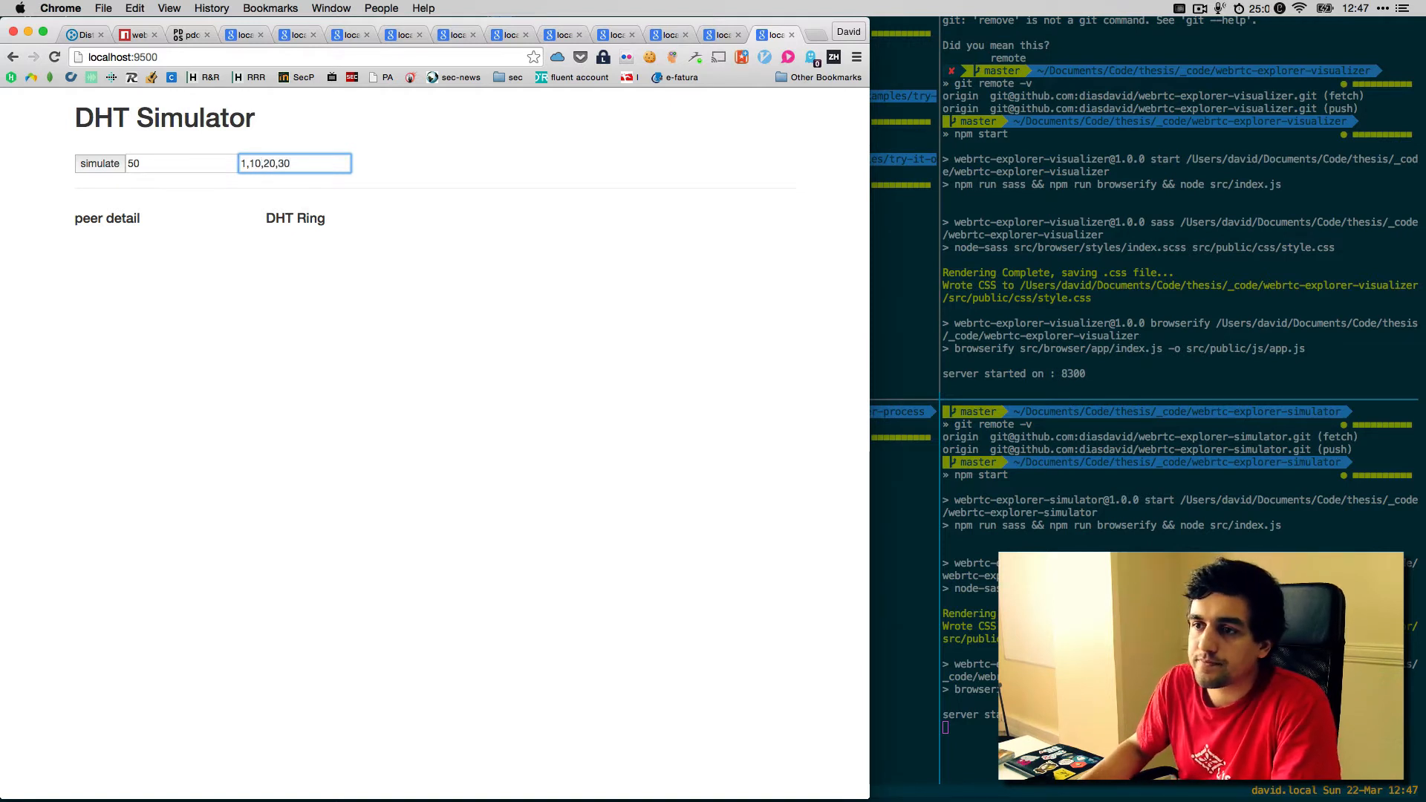
pyautogui.write(',46')
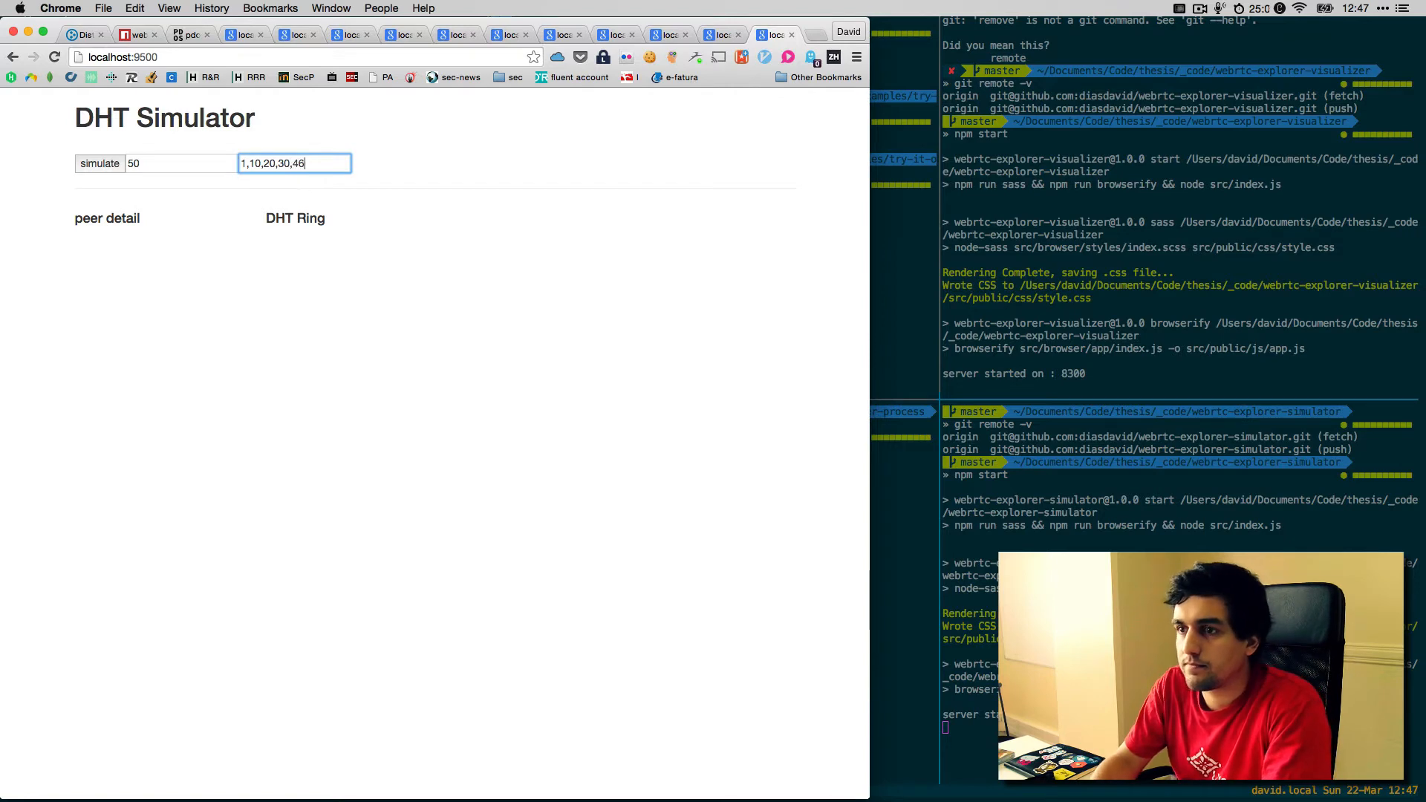
pyautogui.click(99, 163)
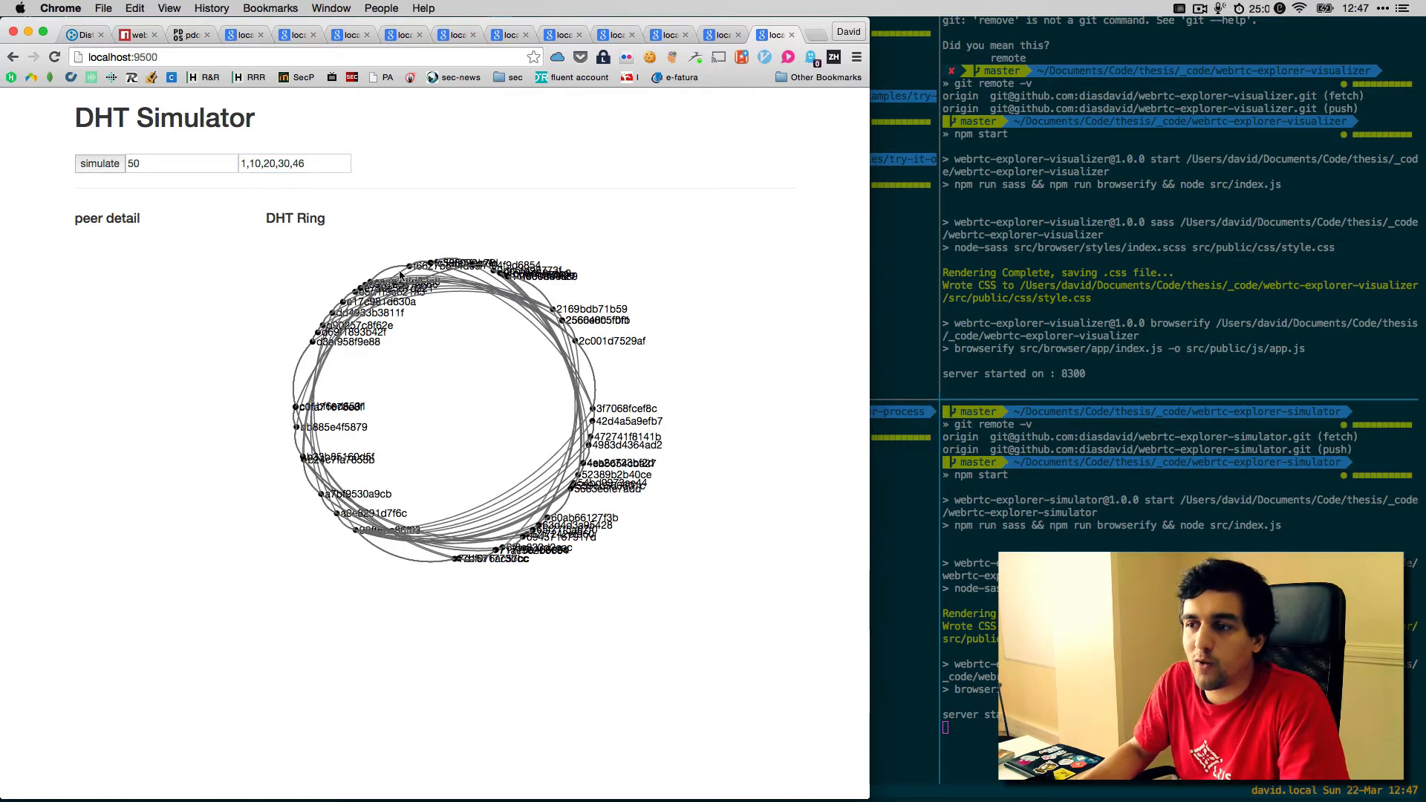
pyautogui.click(264, 168)
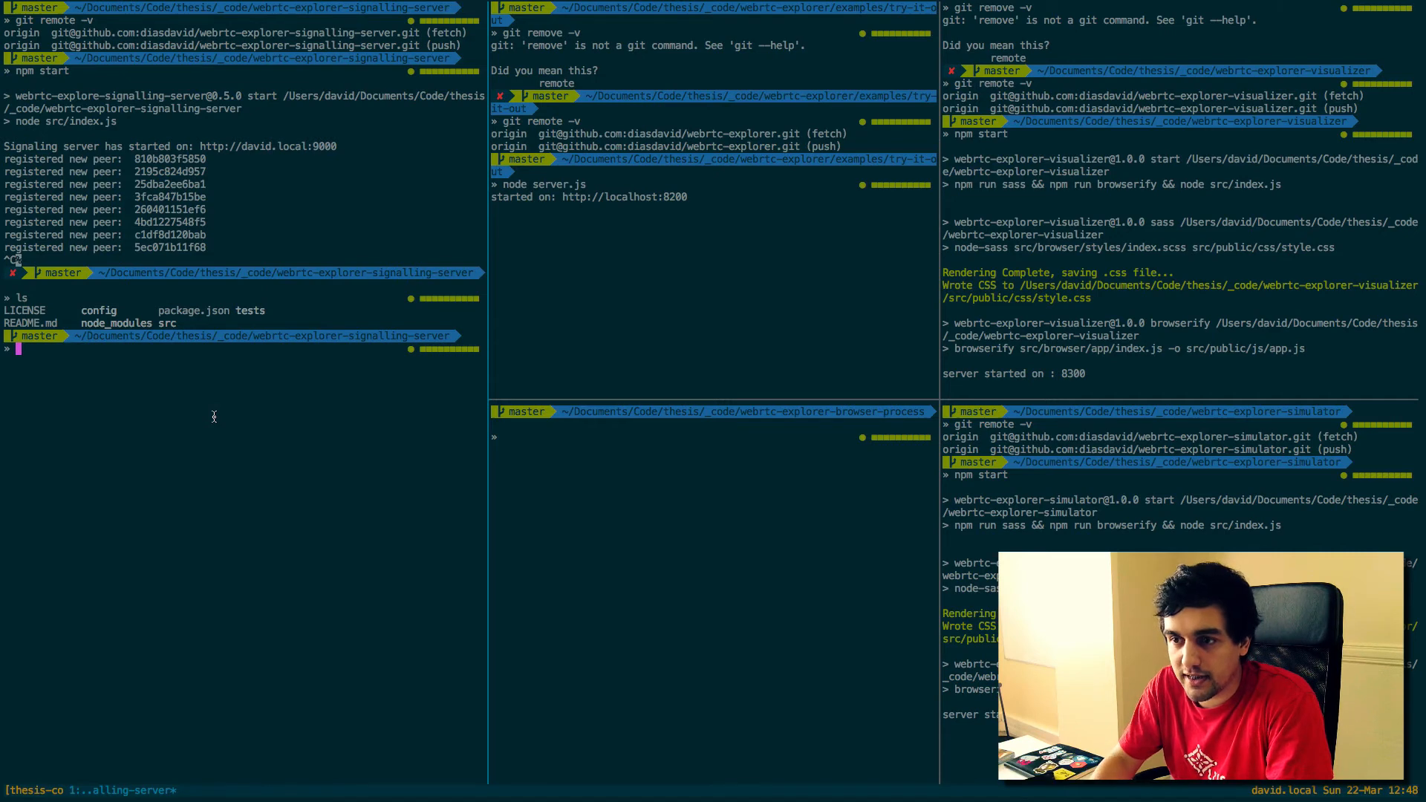
# Step: Display the signalling server's config/default.json in its pane
pyautogui.write('cat config/')
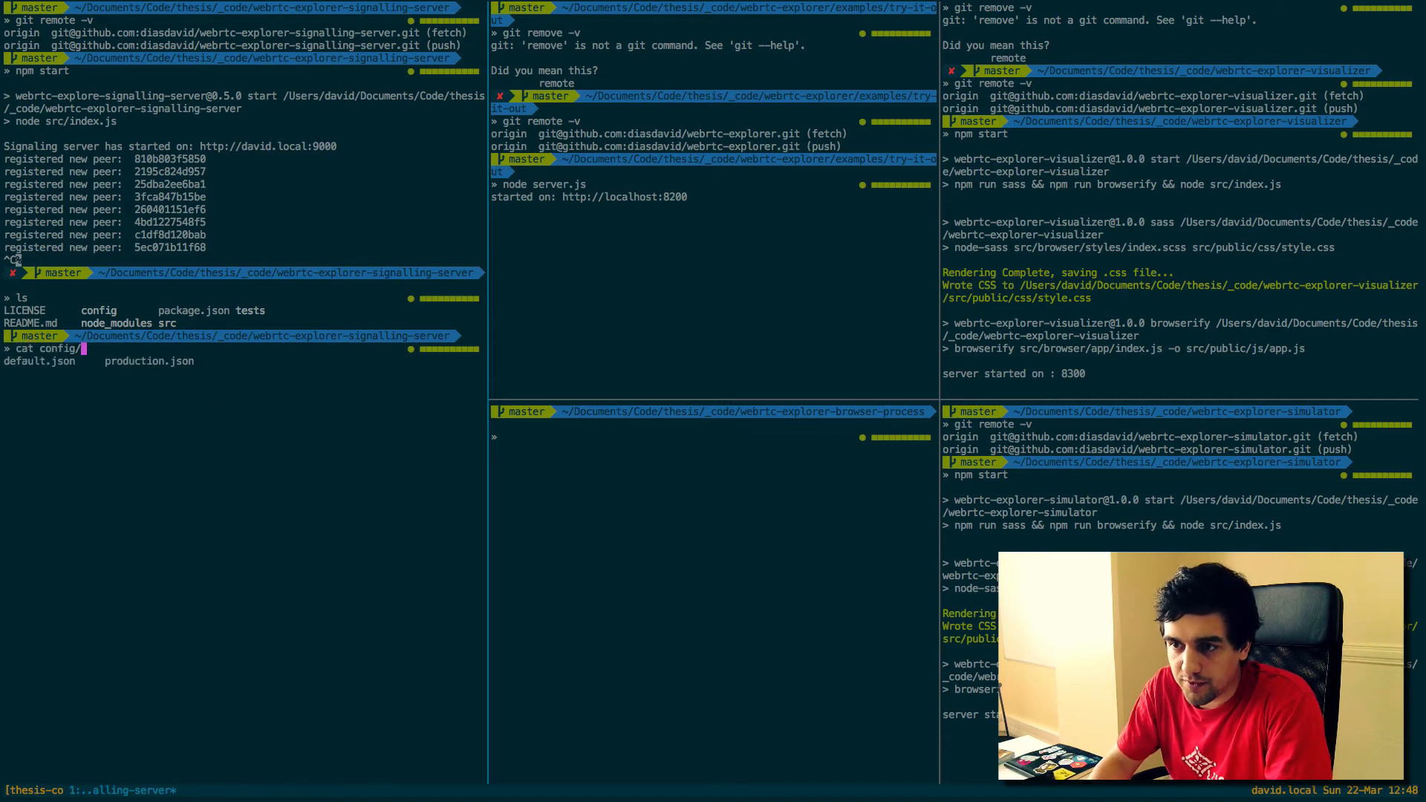
pyautogui.write('default.json')
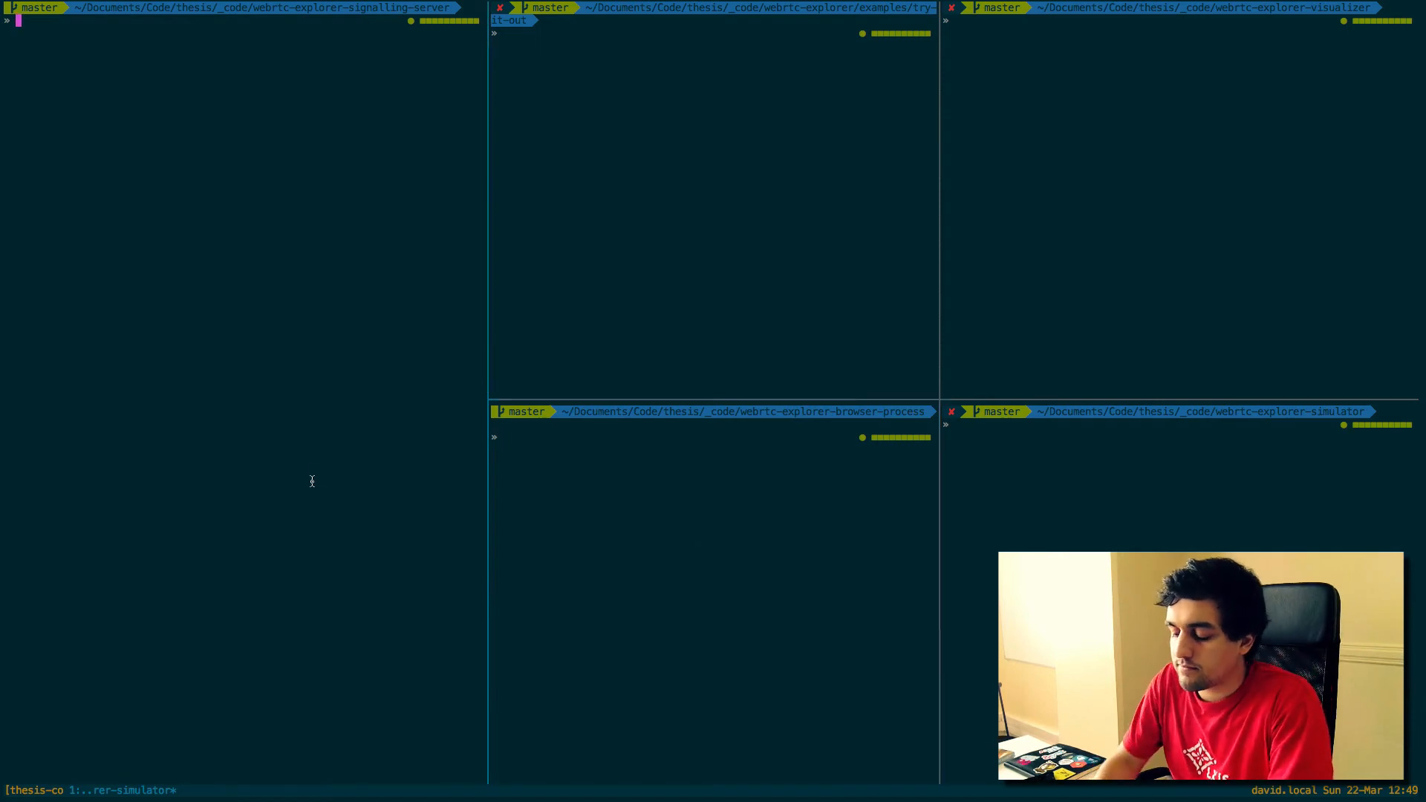
# Step: Restart the signalling server on port 9000 and check the browser-process repository remotes
pyautogui.write('npm start')
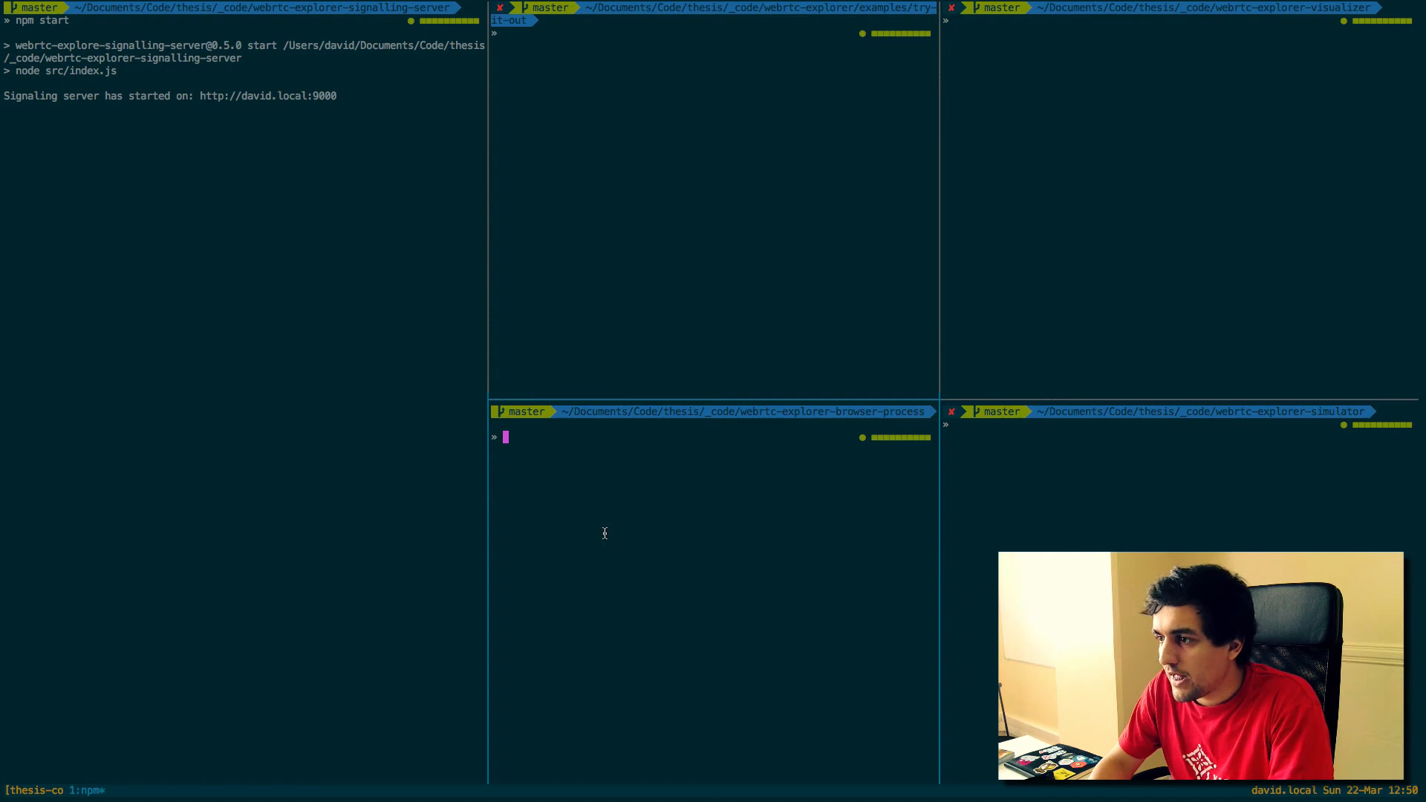
pyautogui.write('cd')
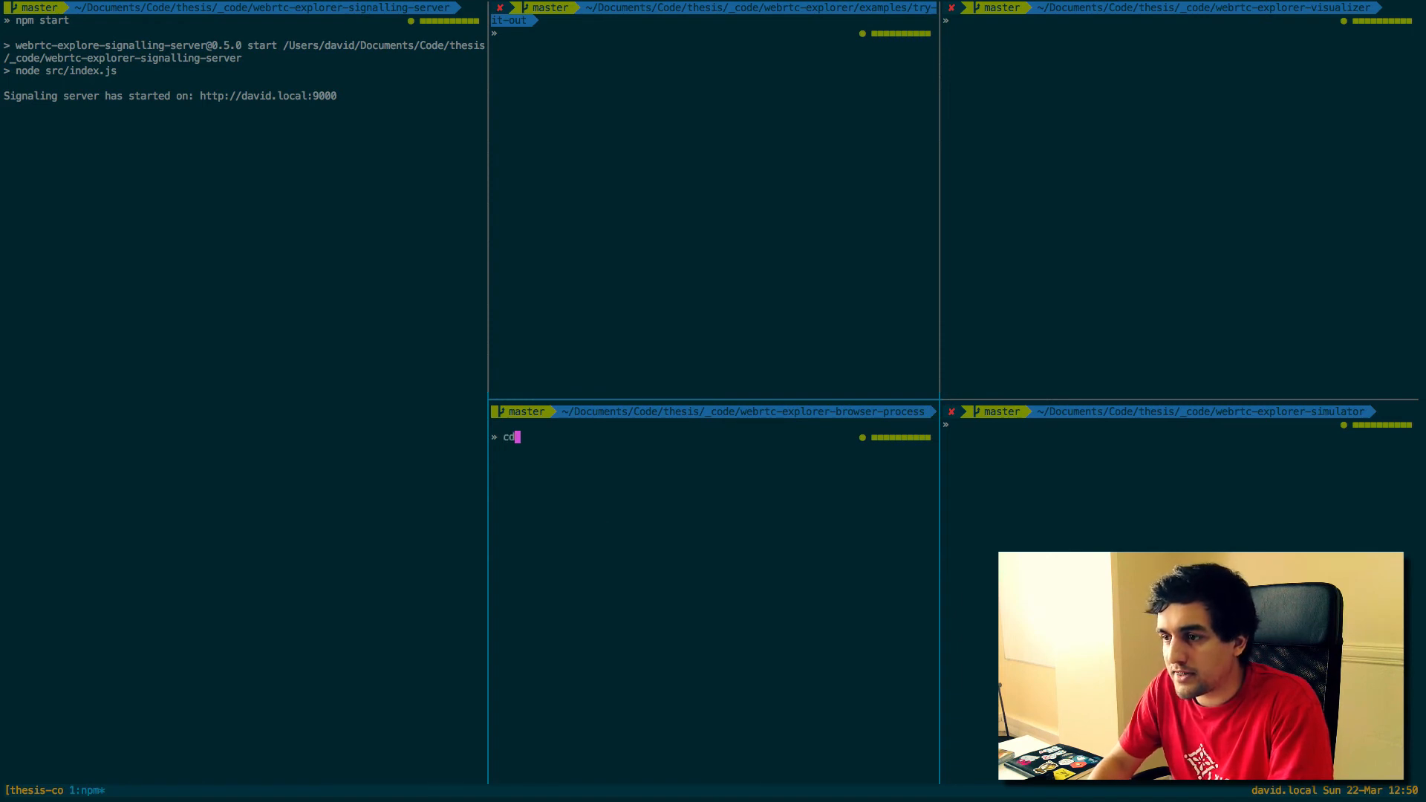
pyautogui.write('git remote -v')
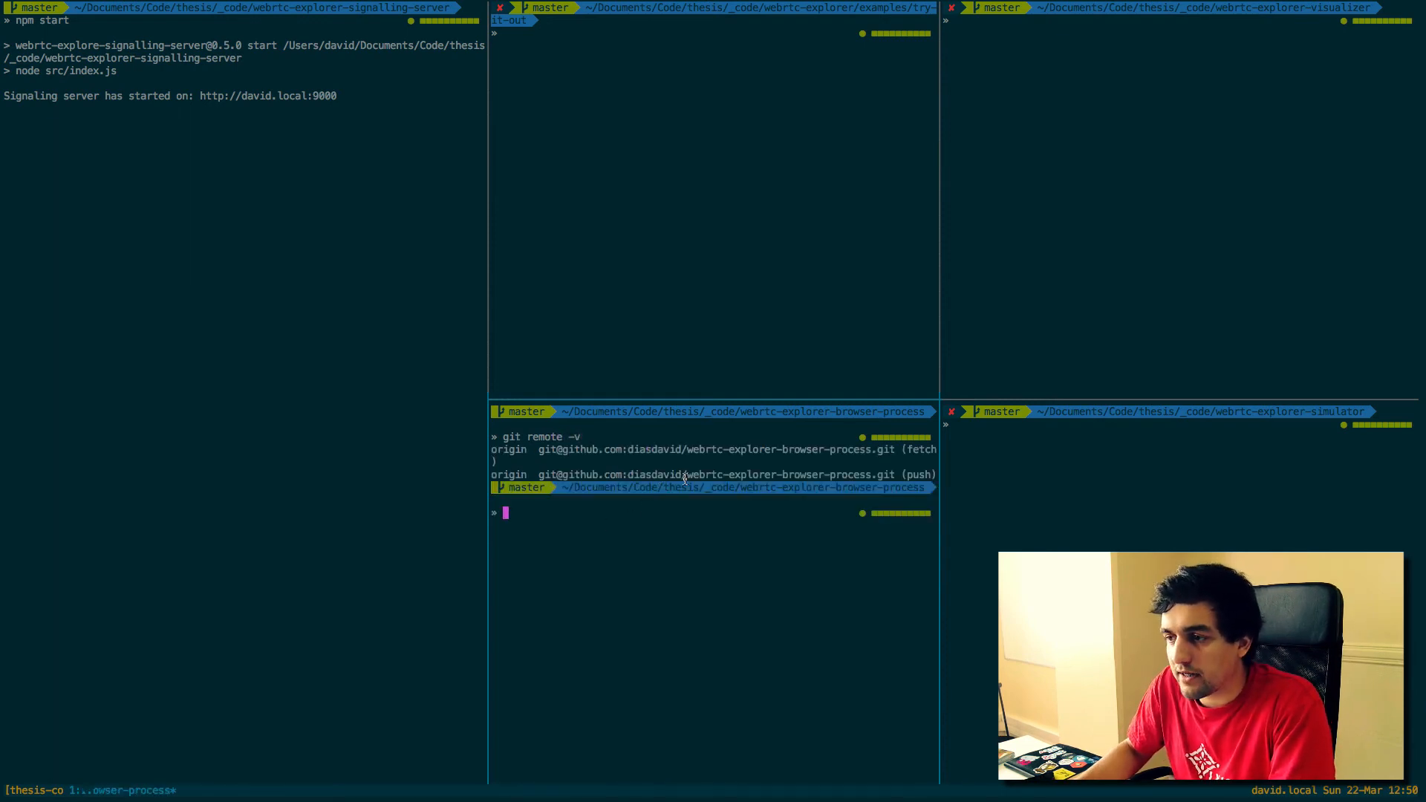
# Step: In examples/try-it-out view app/app.js and run node server.js to serve on localhost:8700
pyautogui.write('cd')
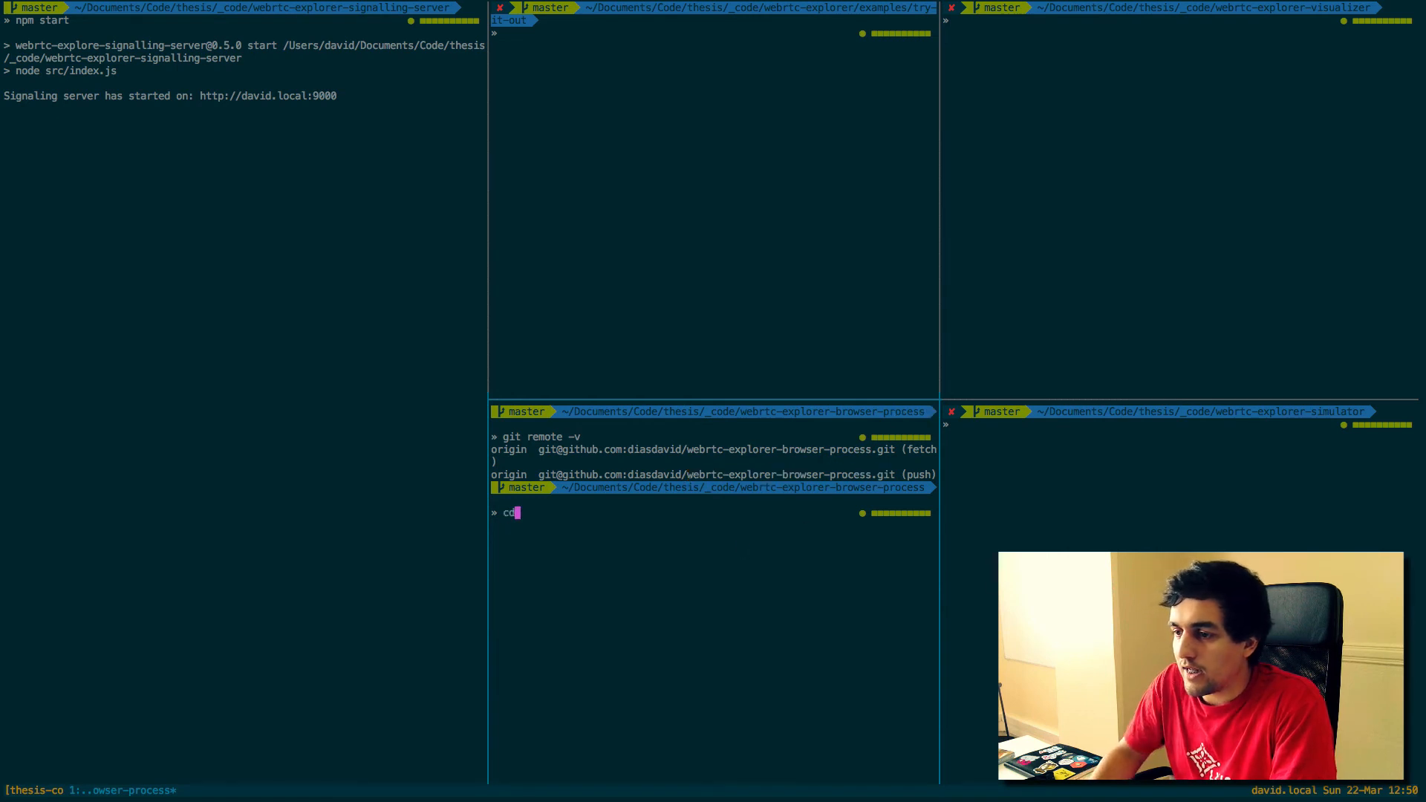
pyautogui.write('examples/try-it-out/')
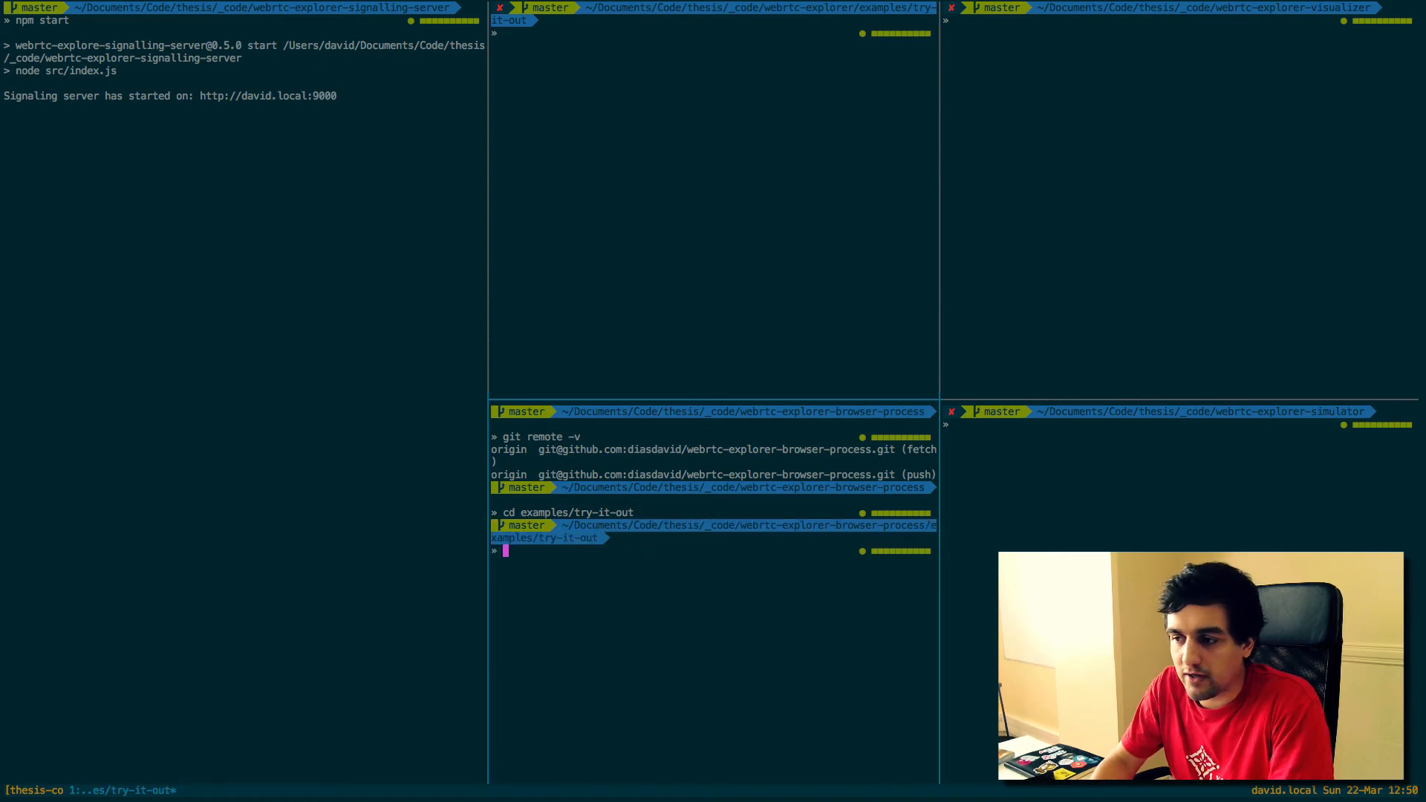
pyautogui.write('cat')
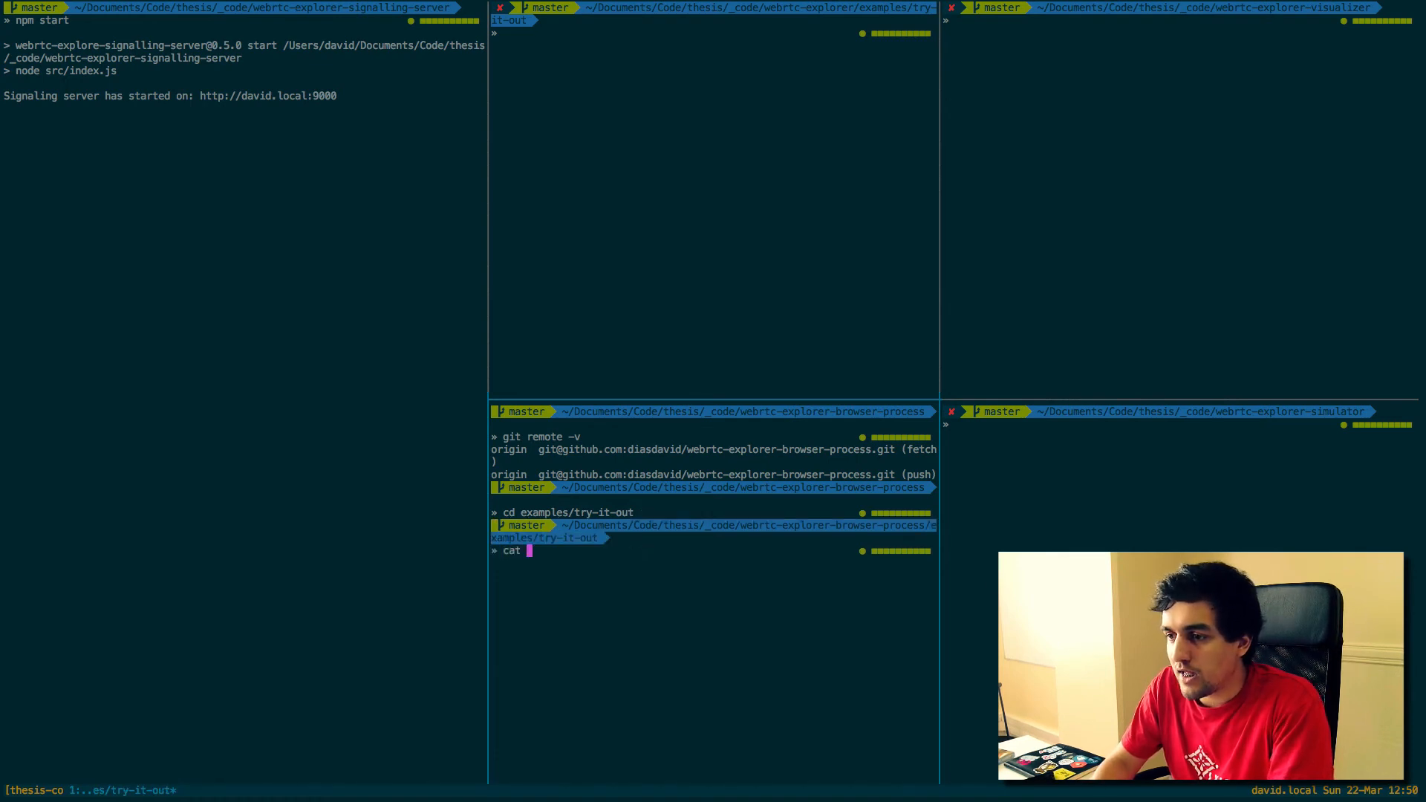
pyautogui.write('app/app.js')
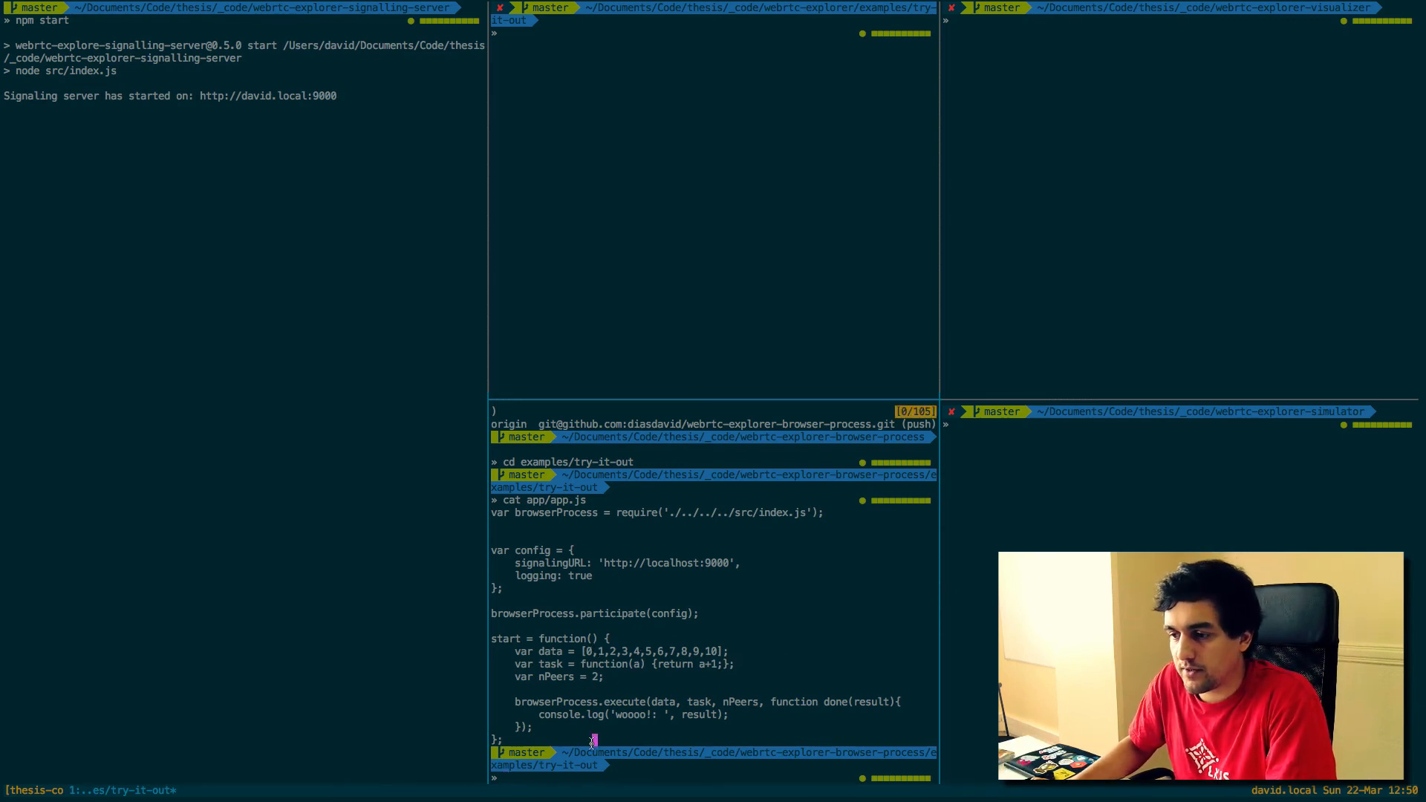
pyautogui.write('node server.js')
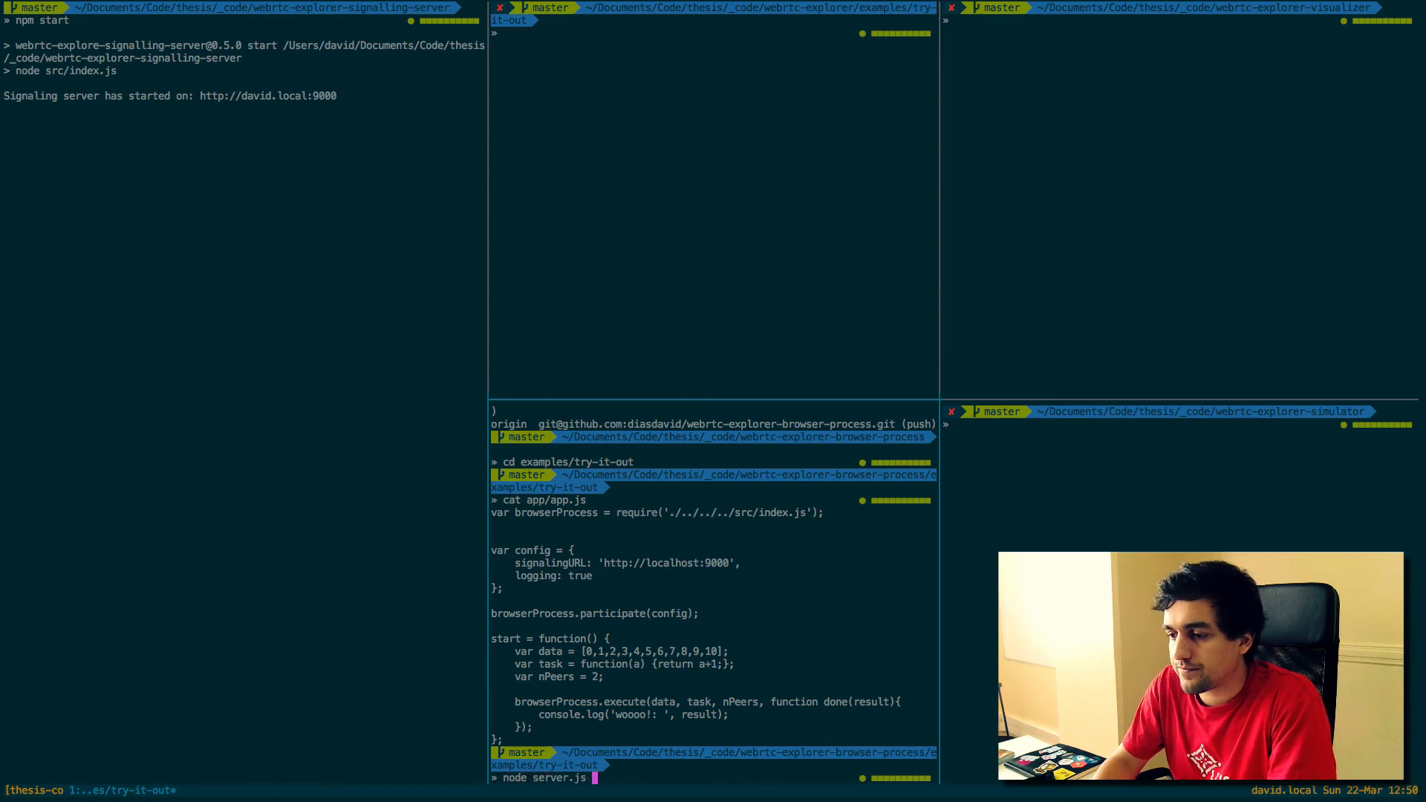
pyautogui.press('cmd+tab')
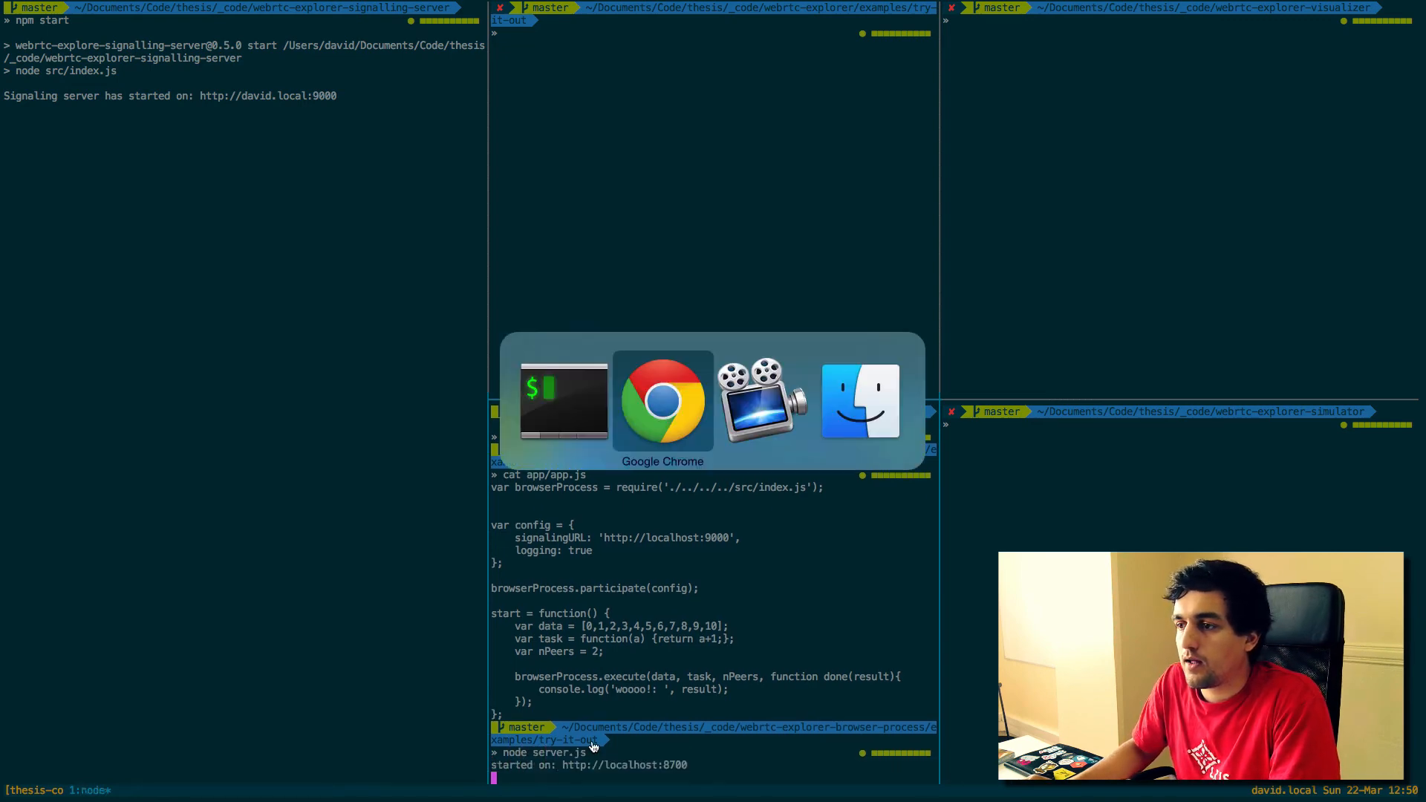
# Step: Switch to Chrome and load localhost:8700 in a new tab
pyautogui.click(662, 400)
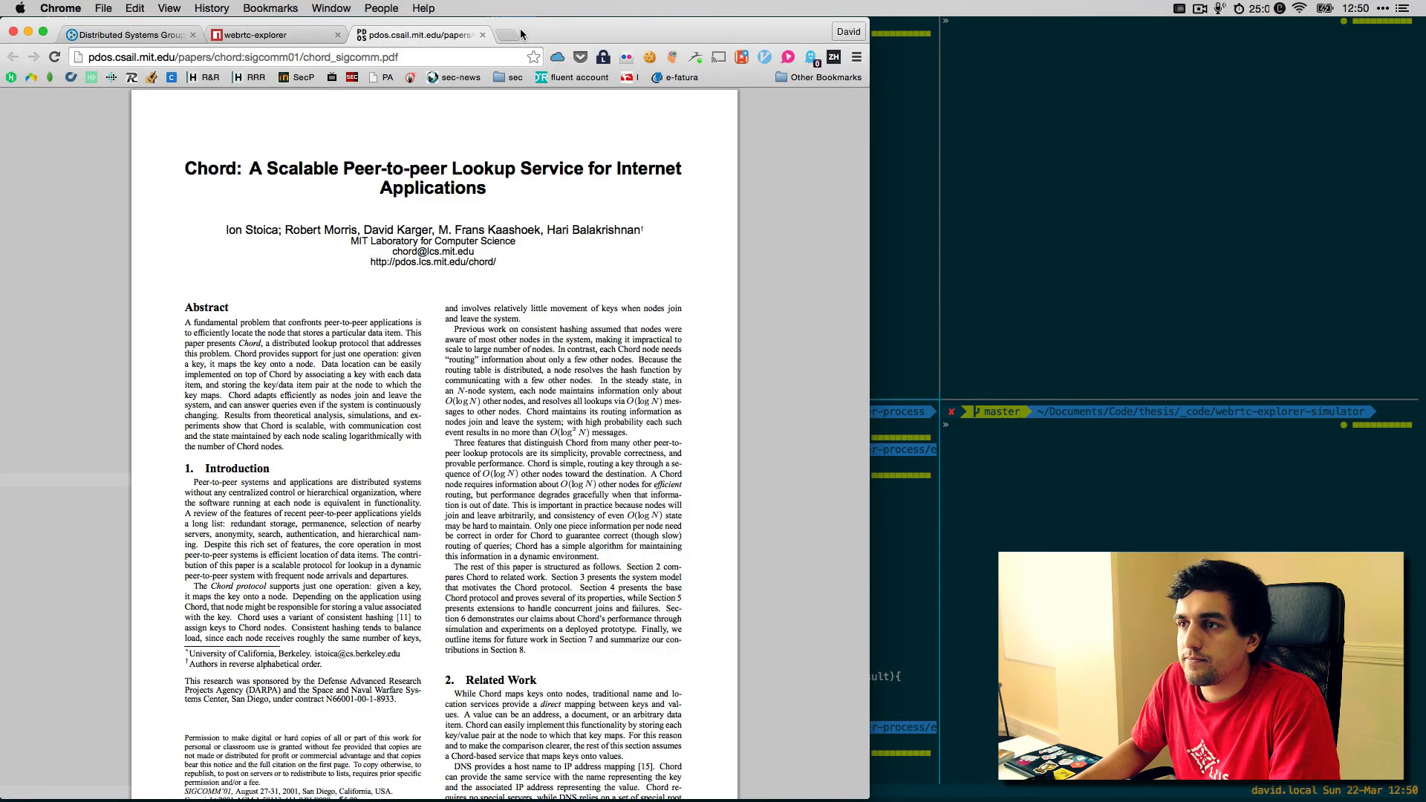
pyautogui.click(514, 34)
pyautogui.write('localhost:8700')
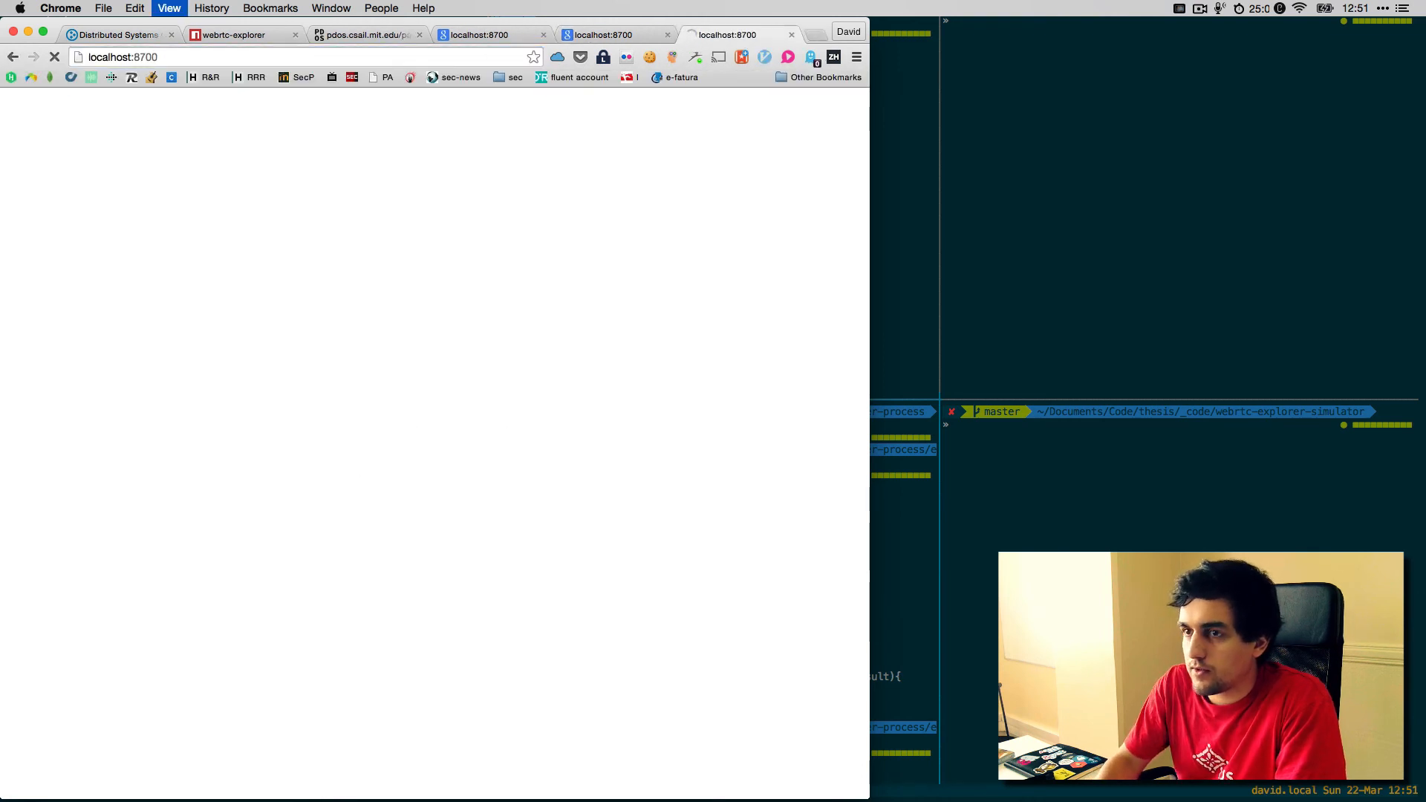
# Step: Show the console's webrtc-explorer nextHop and task-result logs and expand one Object entry
pyautogui.press('F12')
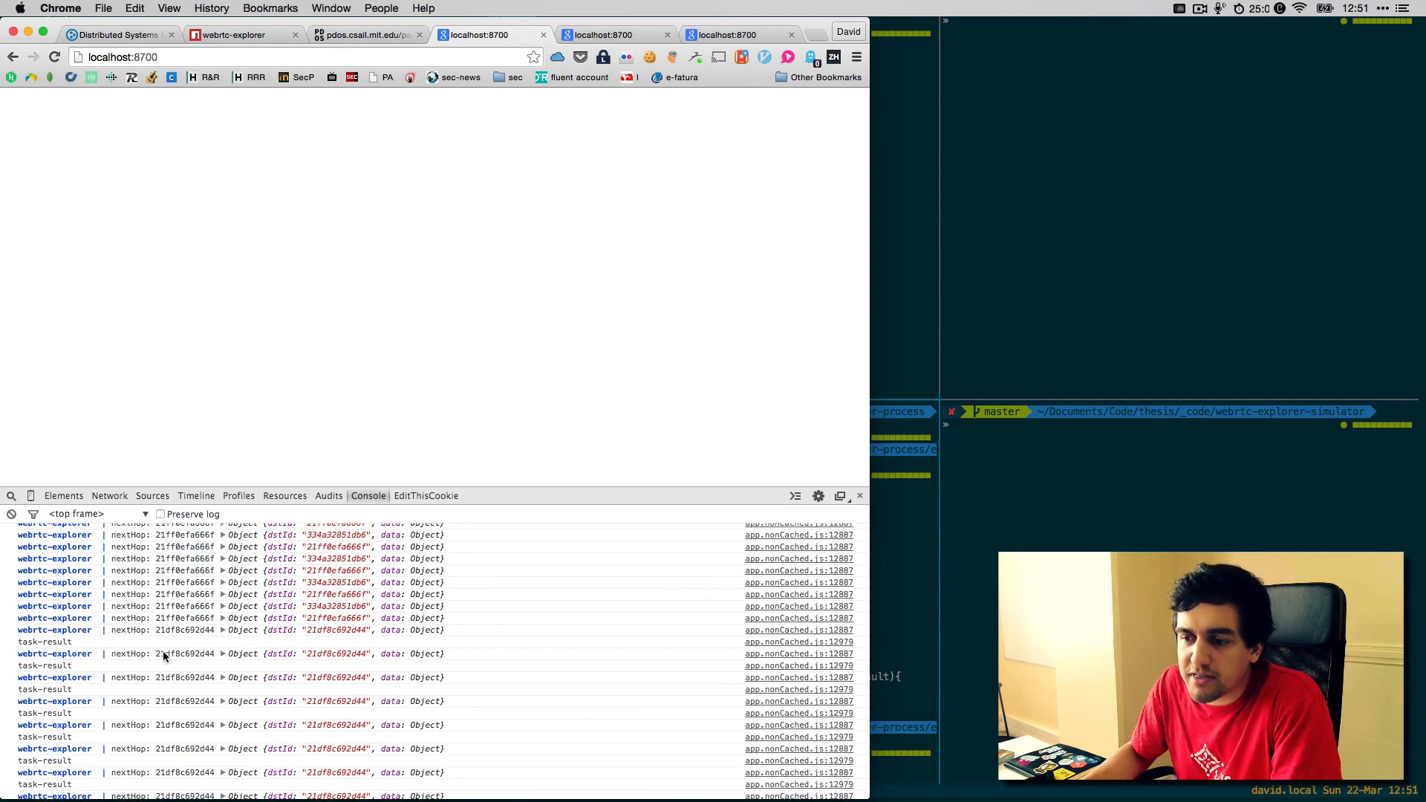
pyautogui.click(222, 630)
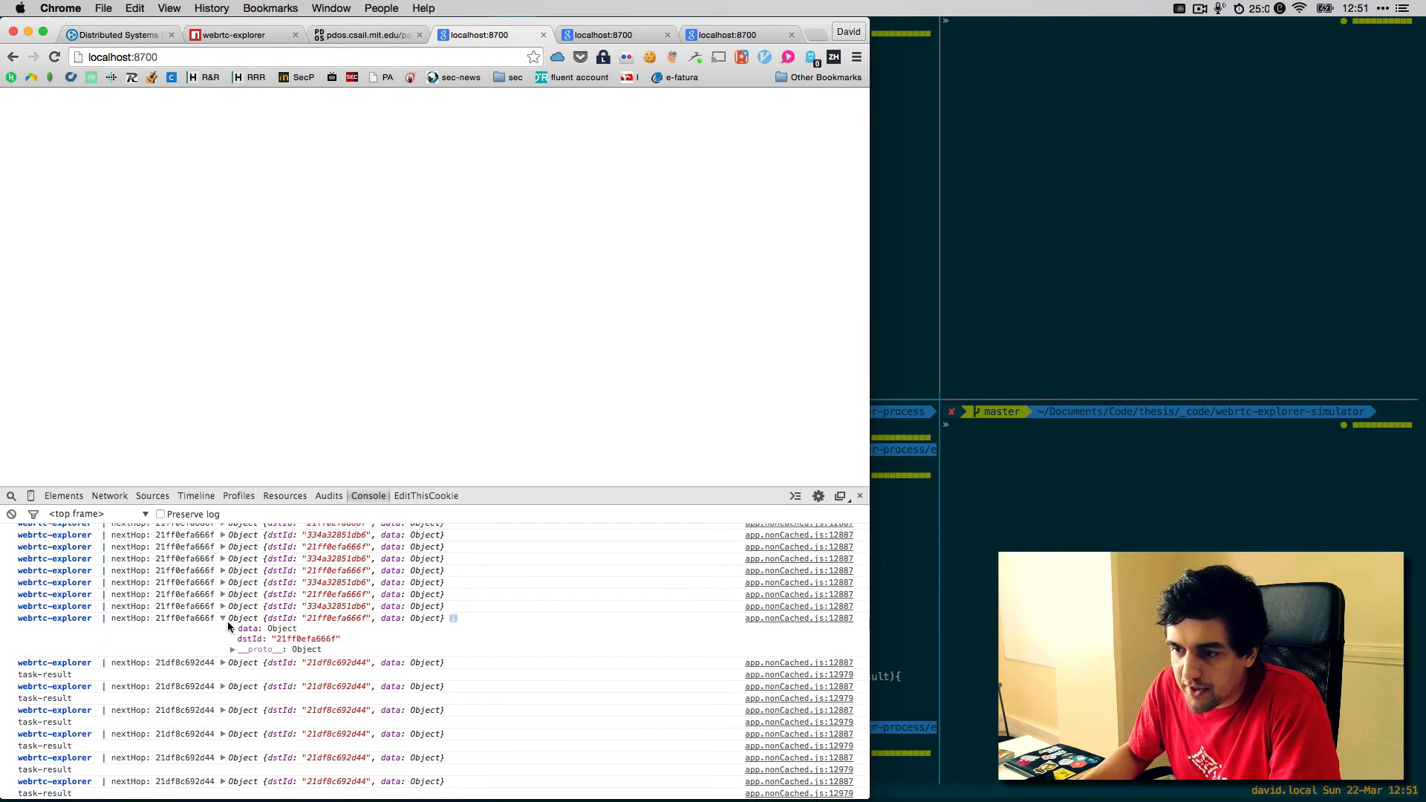